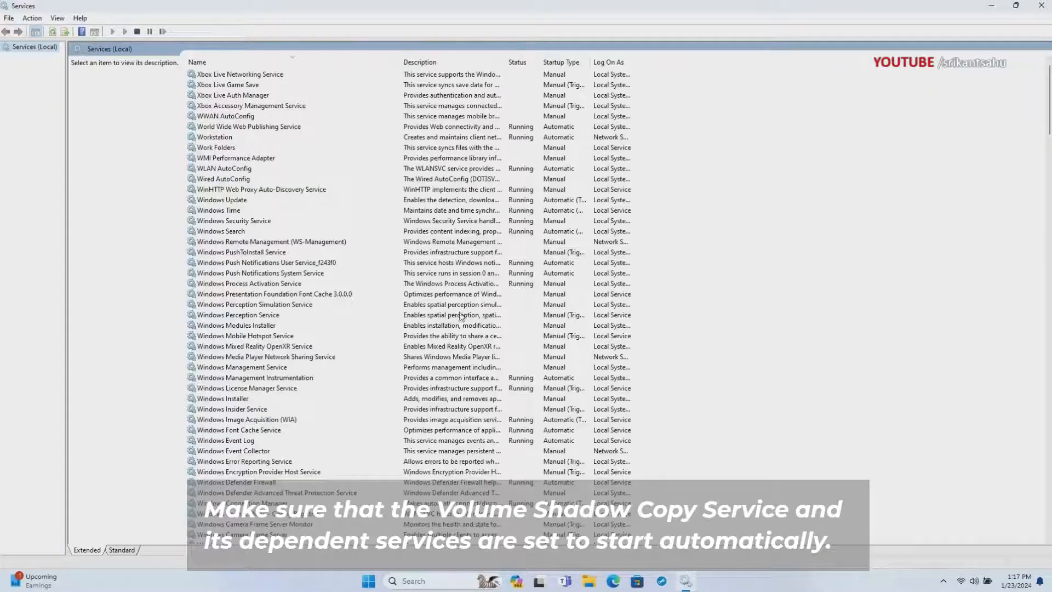
- Start the Volume Shadow Copy service from its context menu
{"action": "left_click", "coordinate": [229, 210]}
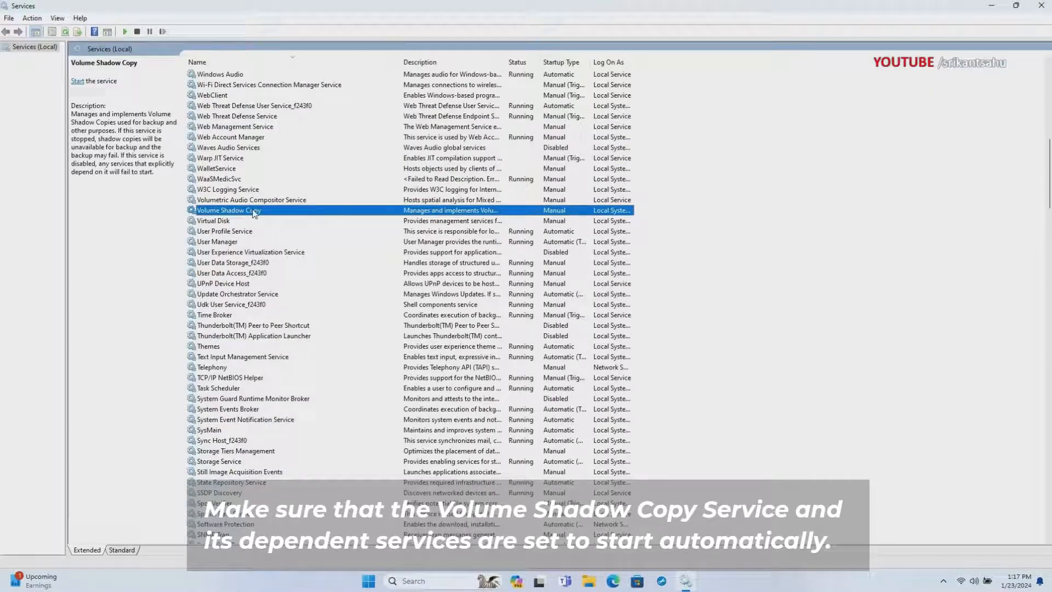
{"action": "right_click", "coordinate": [229, 211]}
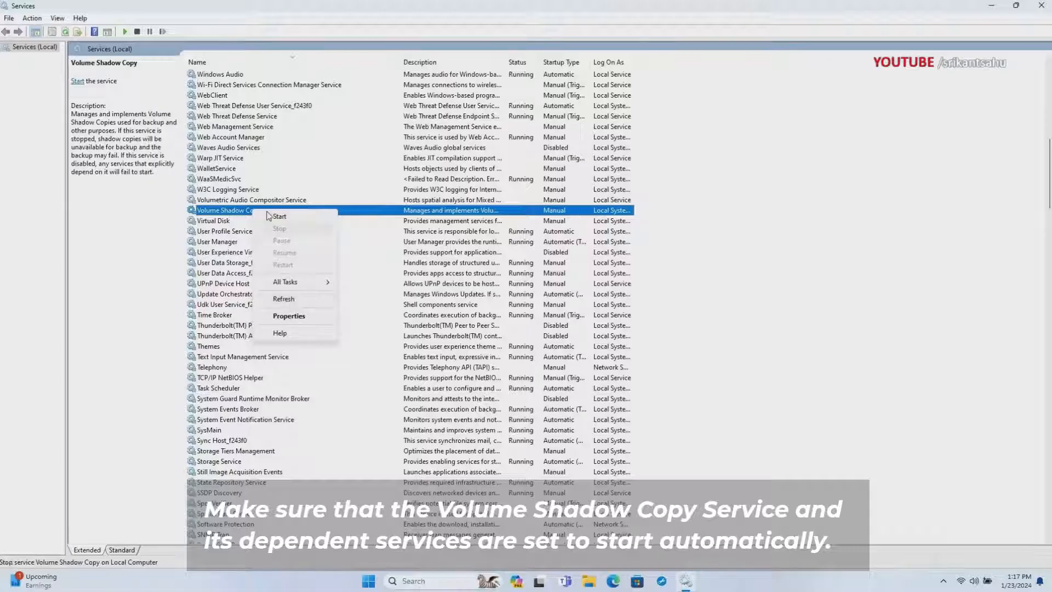
{"action": "left_click", "coordinate": [278, 216]}
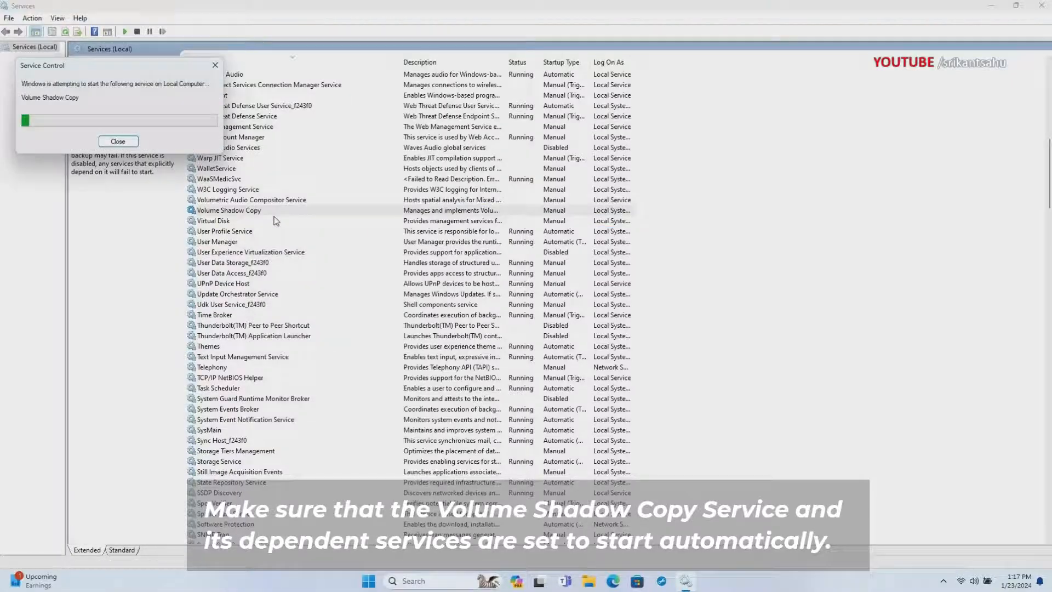
{"action": "left_click", "coordinate": [118, 141]}
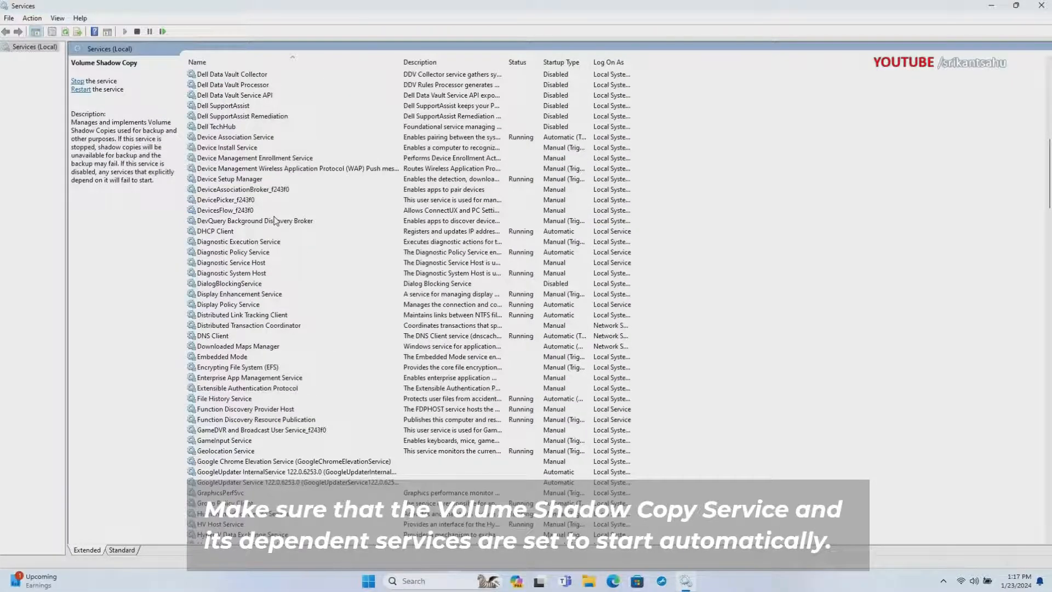
- Set Volume Shadow Copy's startup type to Automatic in its Properties and confirm
{"action": "right_click", "coordinate": [229, 84]}
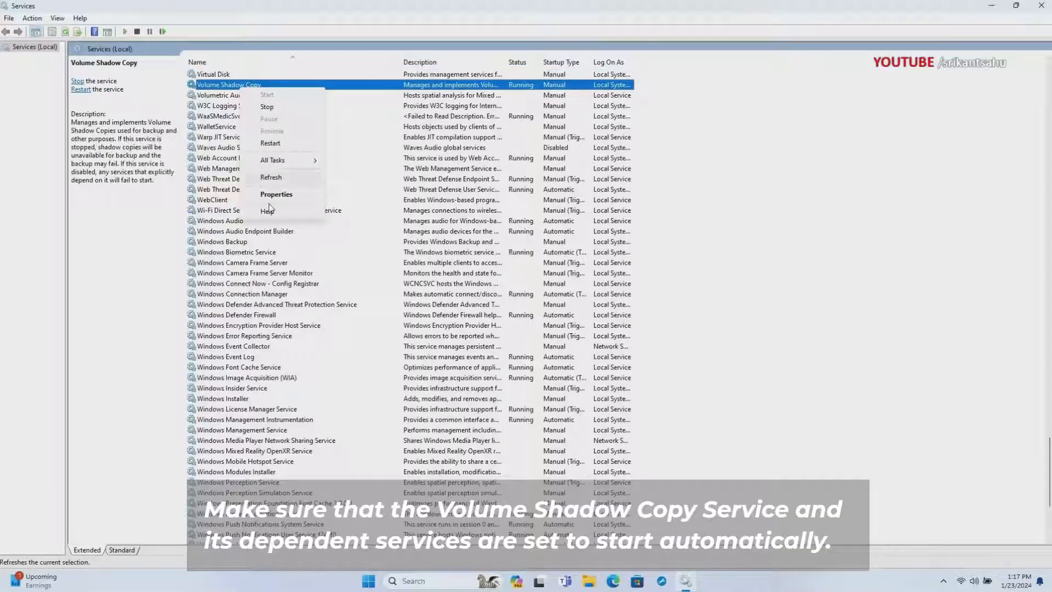
{"action": "left_click", "coordinate": [276, 194]}
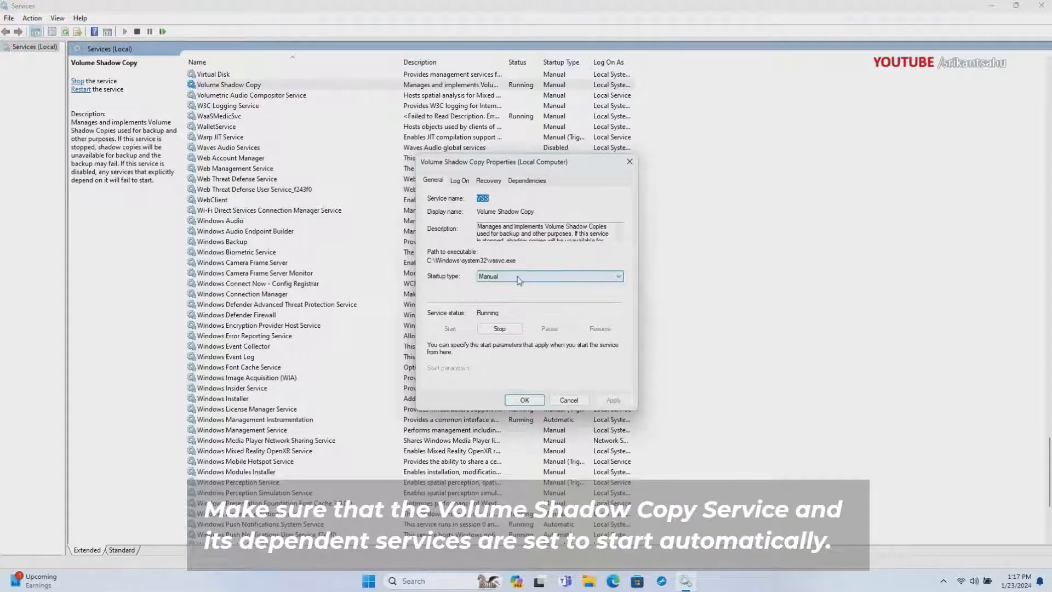
{"action": "left_click", "coordinate": [549, 276]}
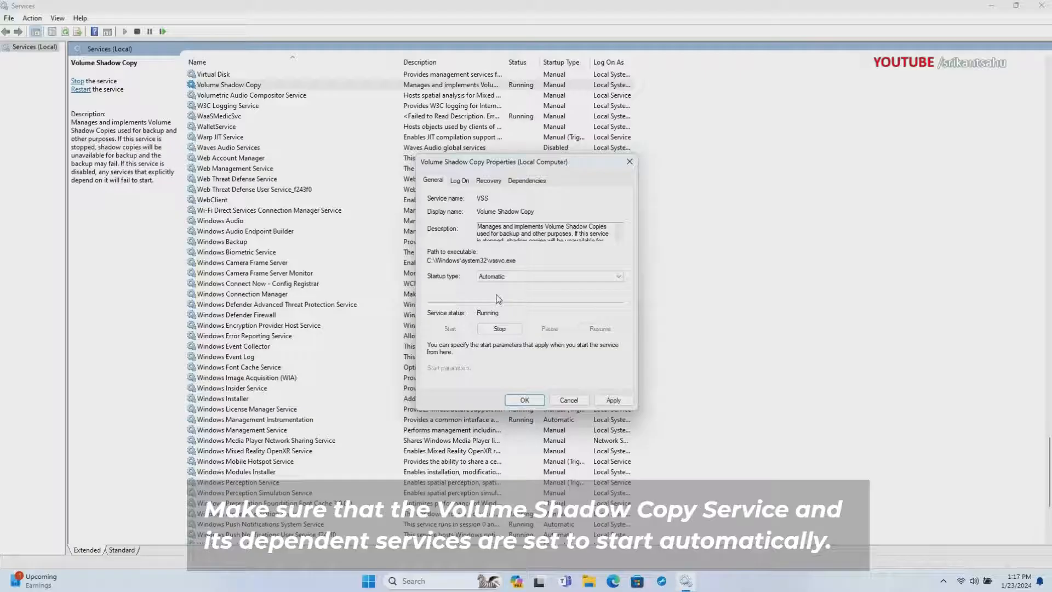
{"action": "left_click", "coordinate": [524, 400]}
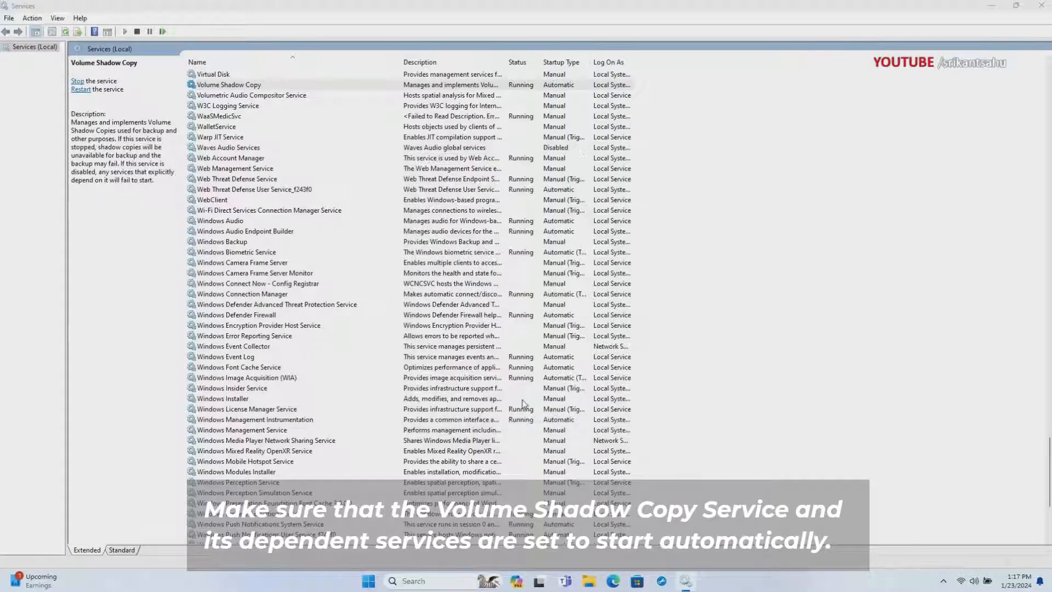
{"action": "left_click", "coordinate": [228, 84]}
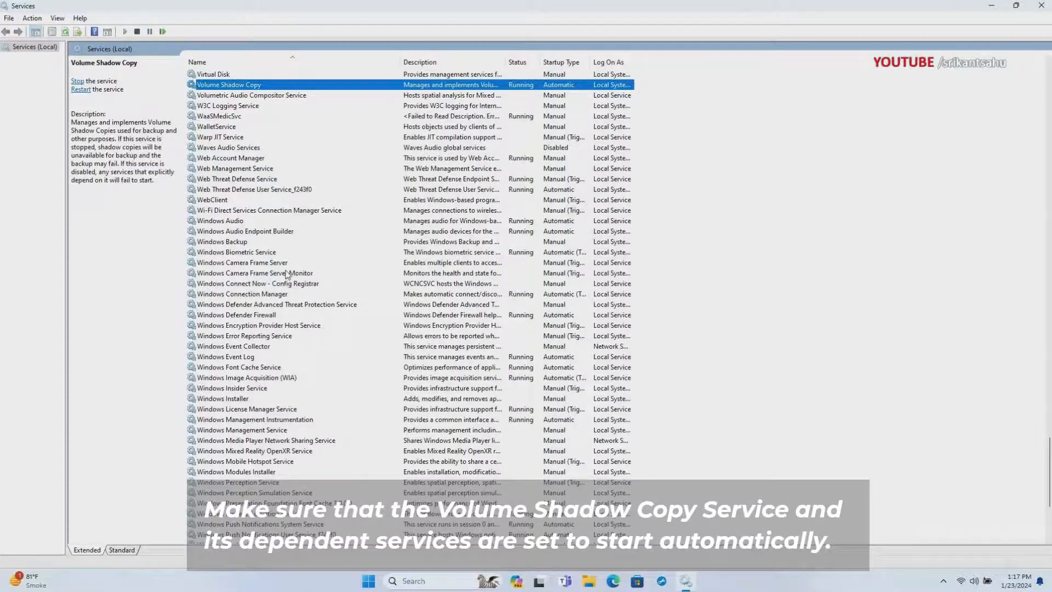
- Start Microsoft Software Shadow Copy Provider and set its startup type to Automatic
{"action": "left_click", "coordinate": [273, 261]}
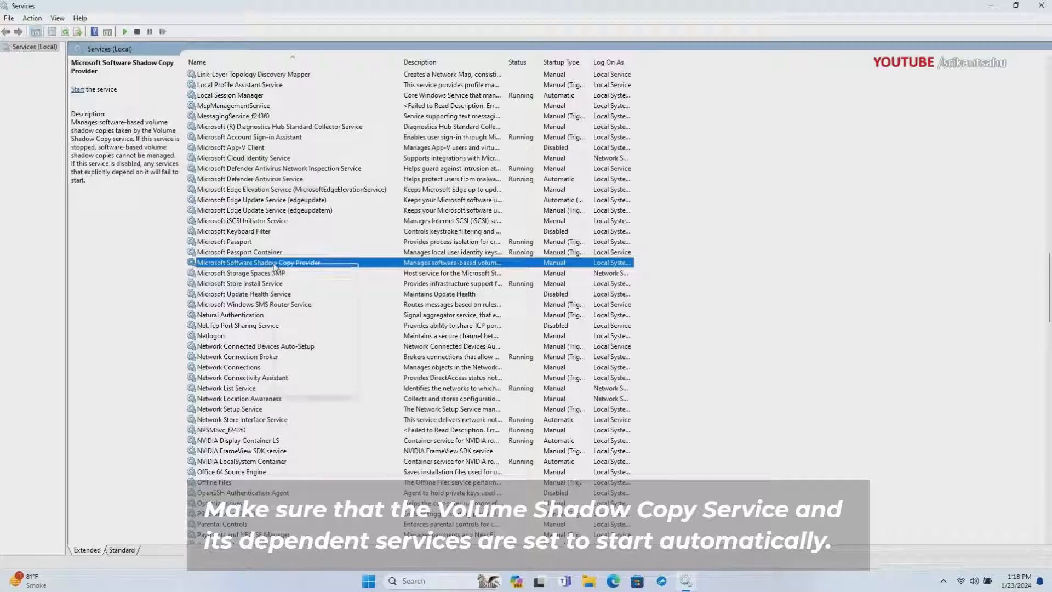
{"action": "left_click", "coordinate": [76, 89]}
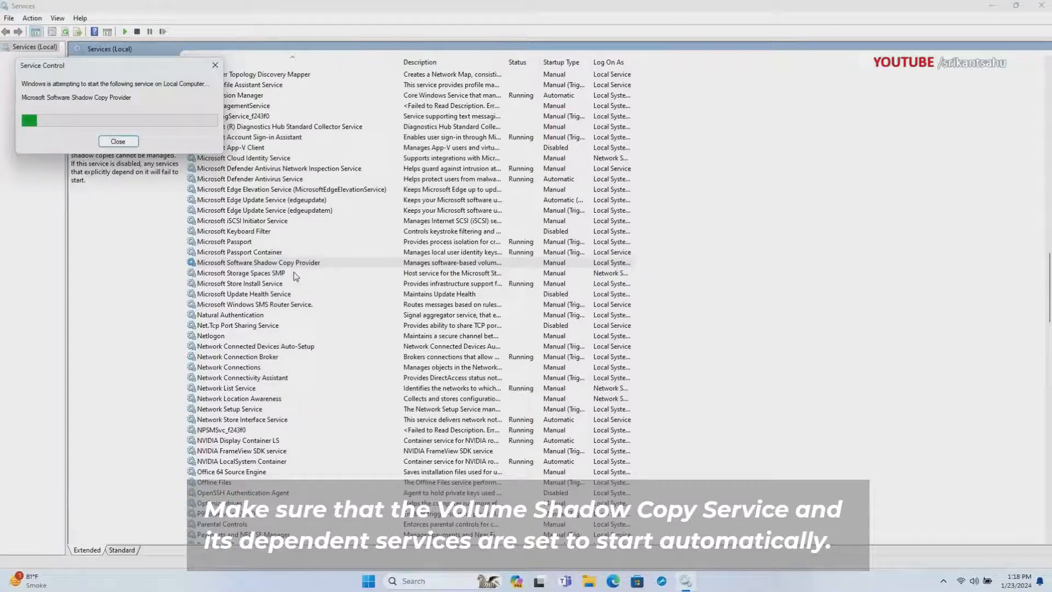
{"action": "right_click", "coordinate": [258, 262]}
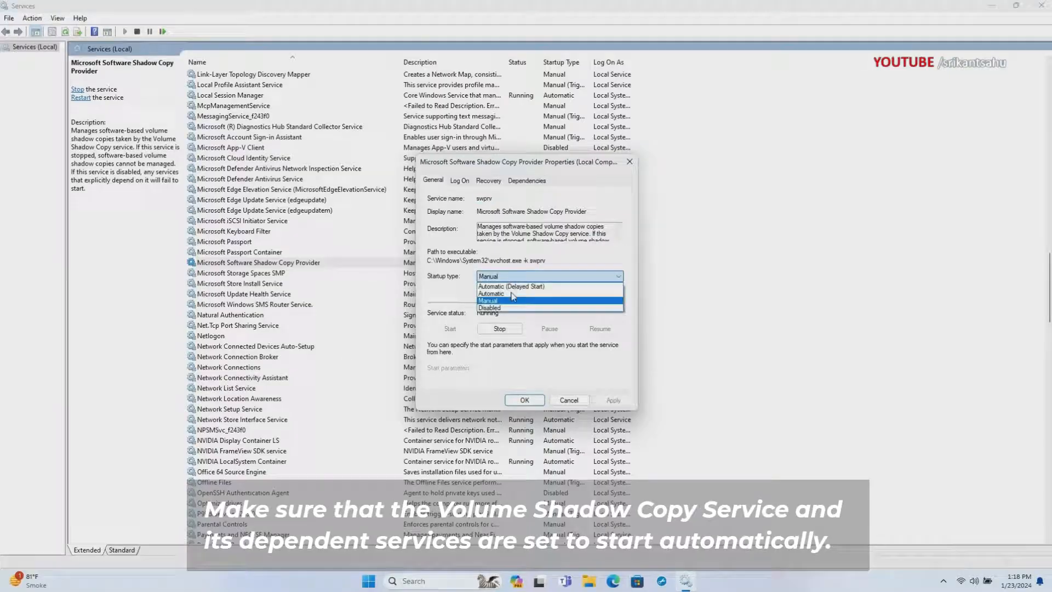
{"action": "left_click", "coordinate": [491, 294]}
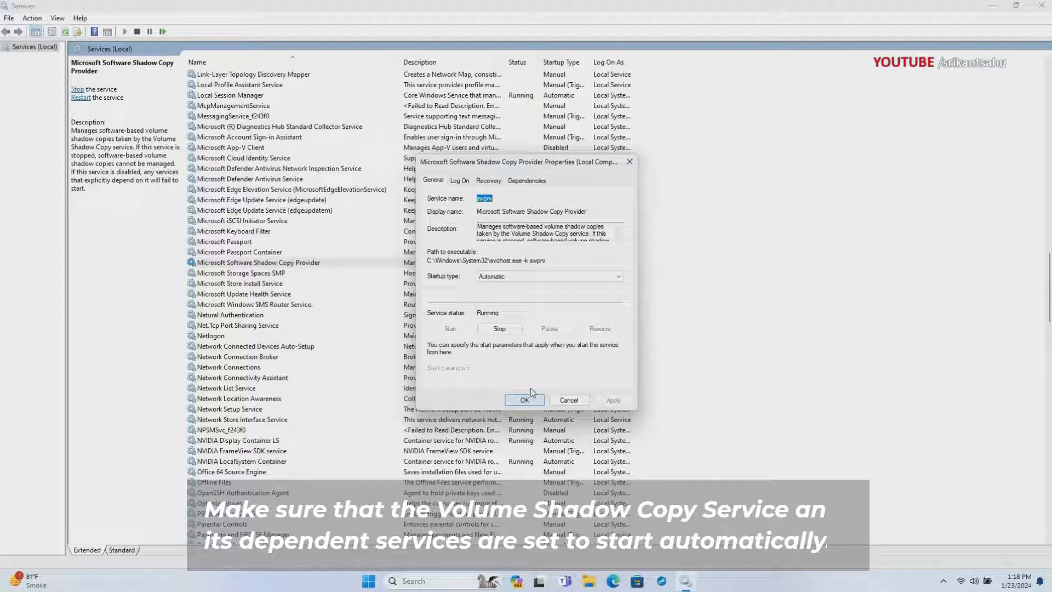
{"action": "left_click", "coordinate": [524, 400]}
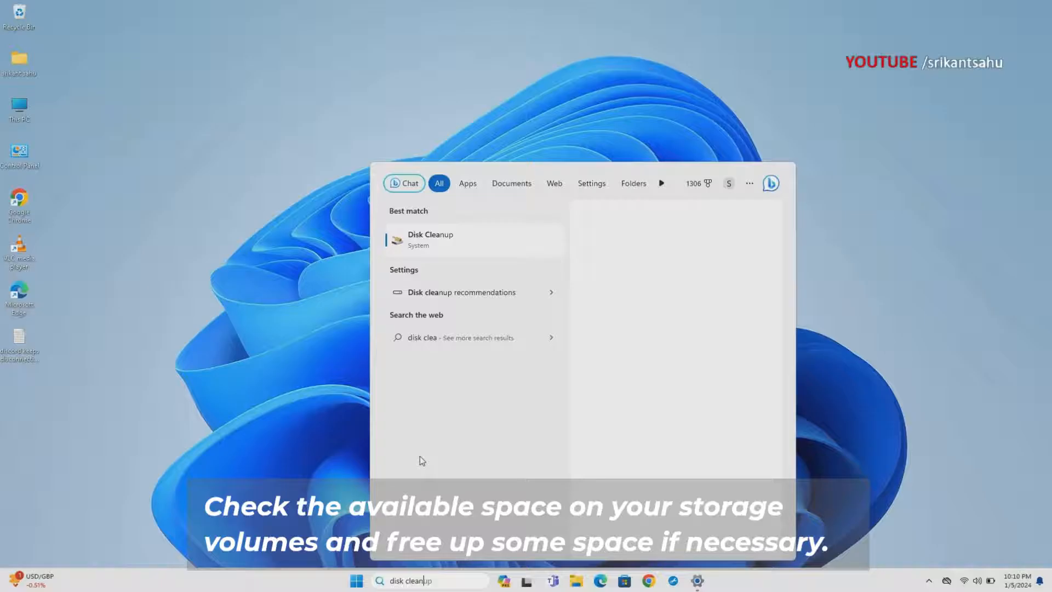
- Run Disk Cleanup on drive C, deleting categories such as Temporary Internet Files and Thumbnails
{"action": "left_click", "coordinate": [430, 239]}
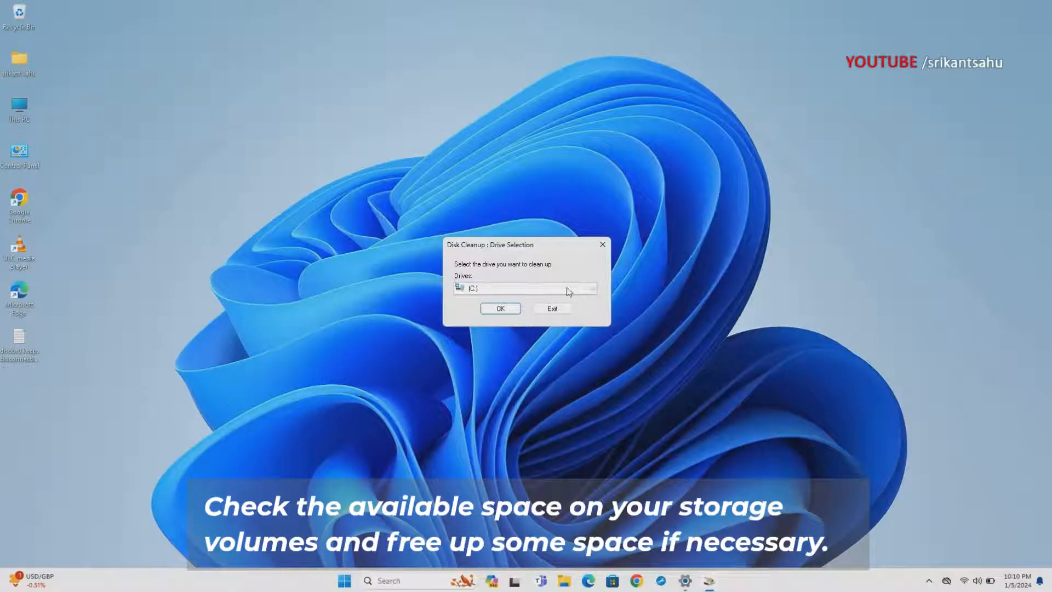
{"action": "left_click", "coordinate": [500, 307]}
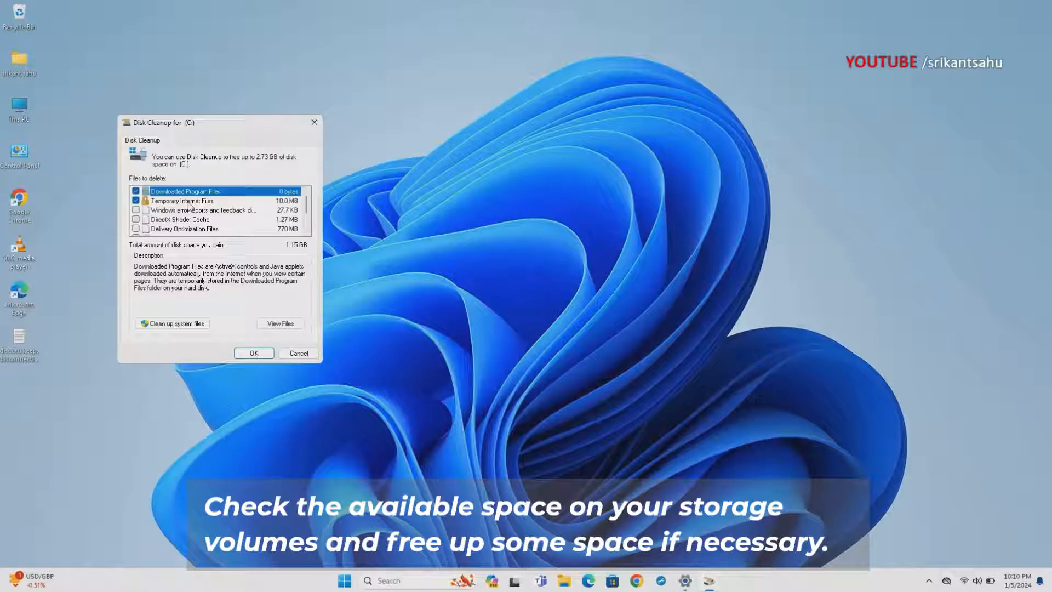
{"action": "scroll", "scroll_direction": "down", "scroll_amount": 3}
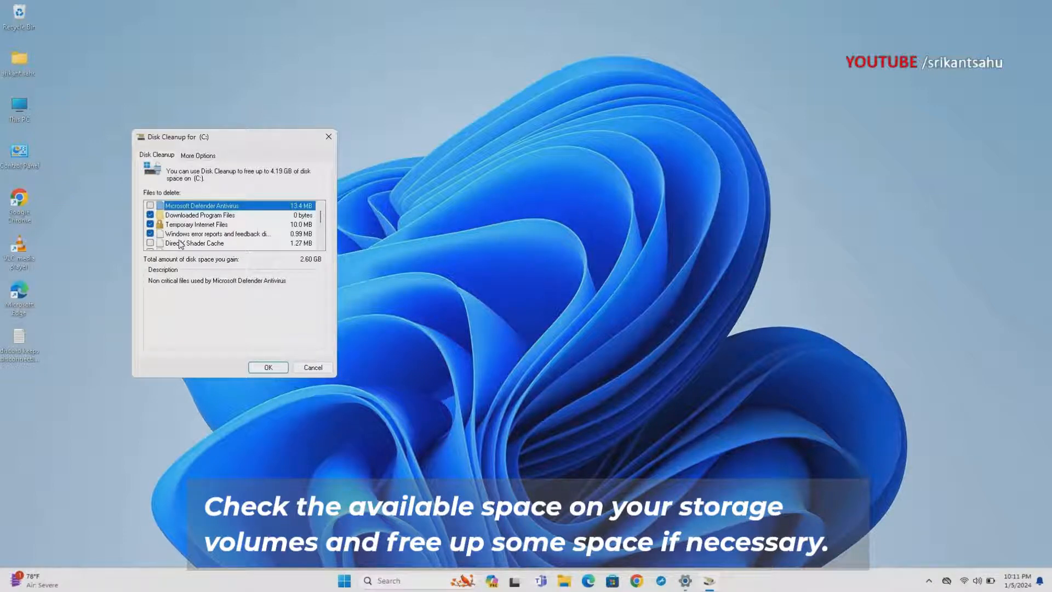
{"action": "scroll", "scroll_direction": "down", "scroll_amount": 3}
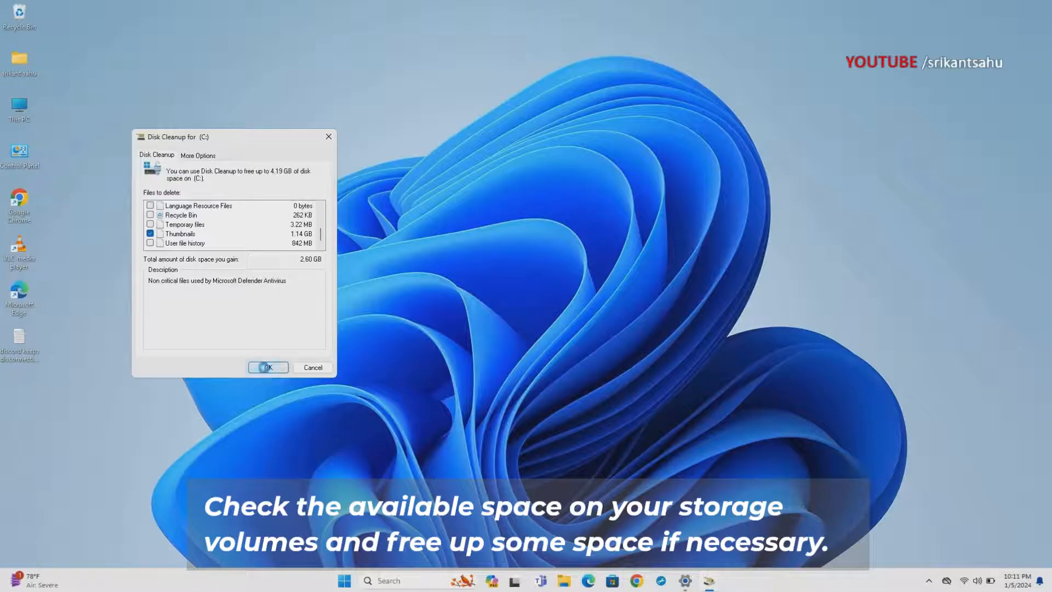
{"action": "left_click", "coordinate": [267, 367]}
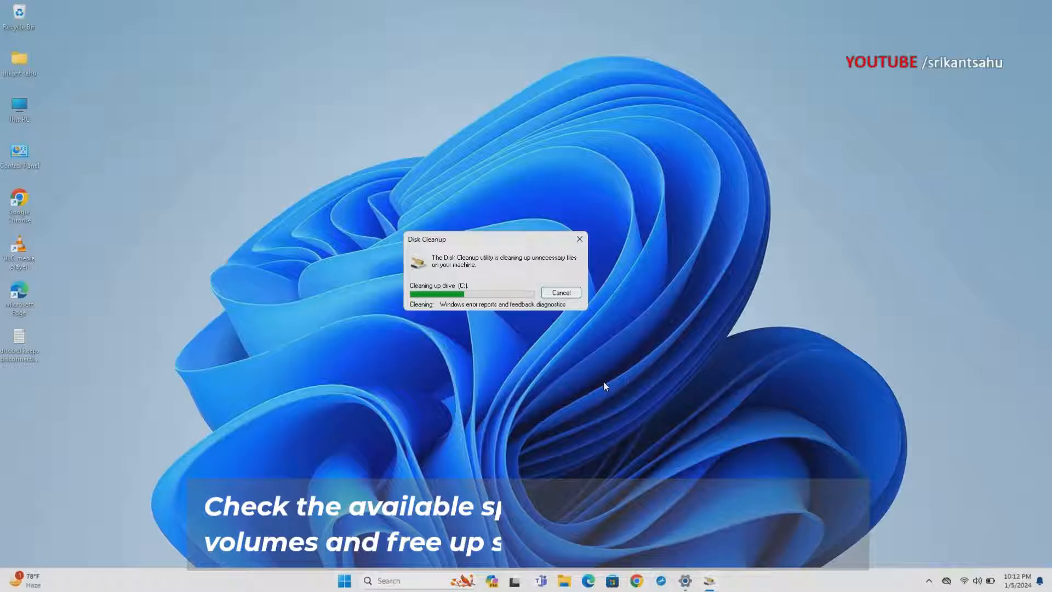
{"action": "mouse_move", "coordinate": [565, 404]}
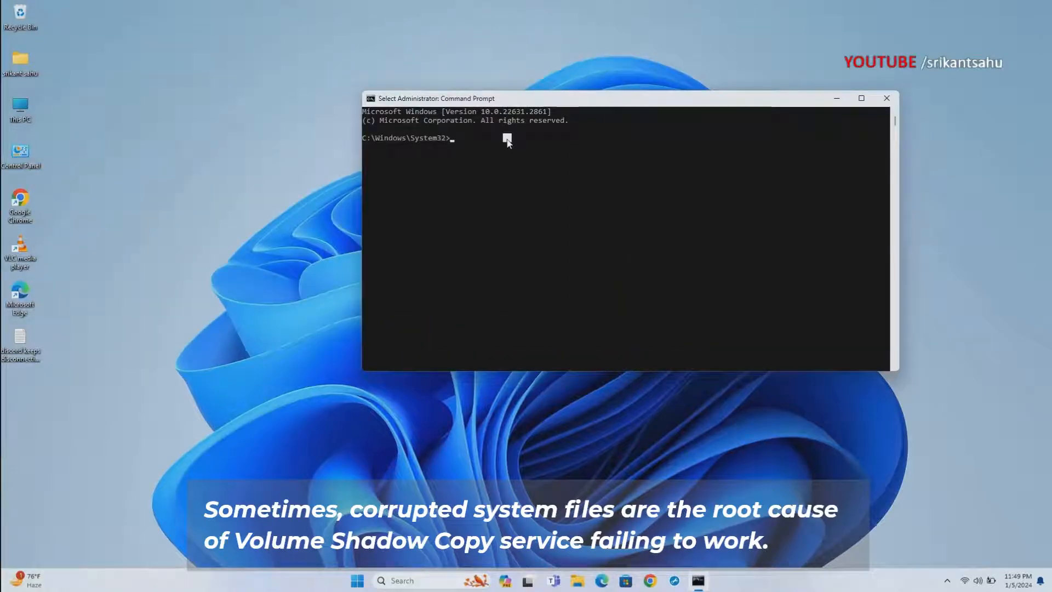
- Run sfc /scannow in the elevated Command Prompt to check system files
{"action": "type", "text": "sfc"}
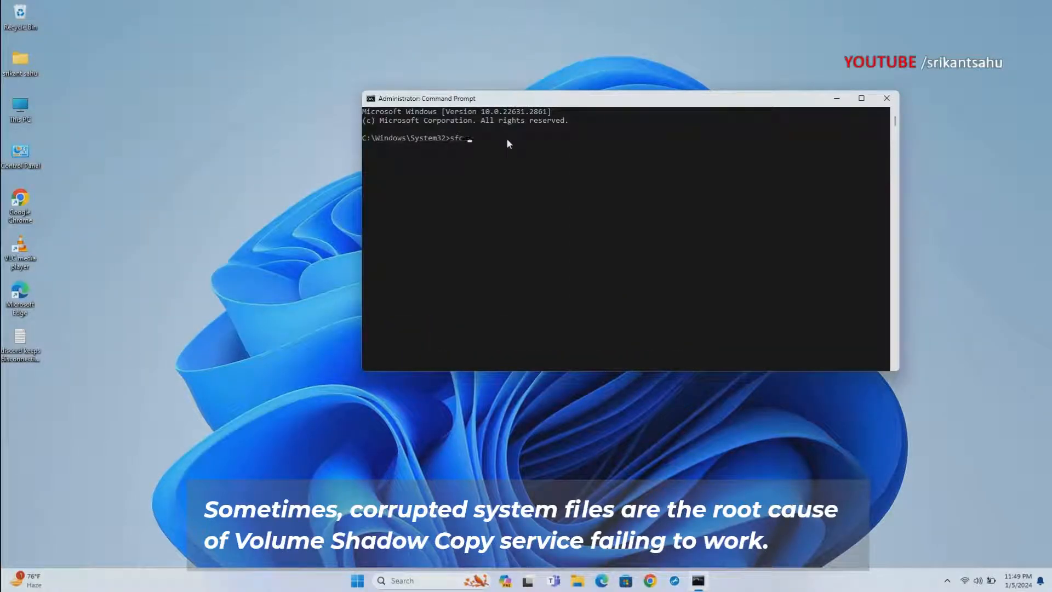
{"action": "type", "text": "/scanno"}
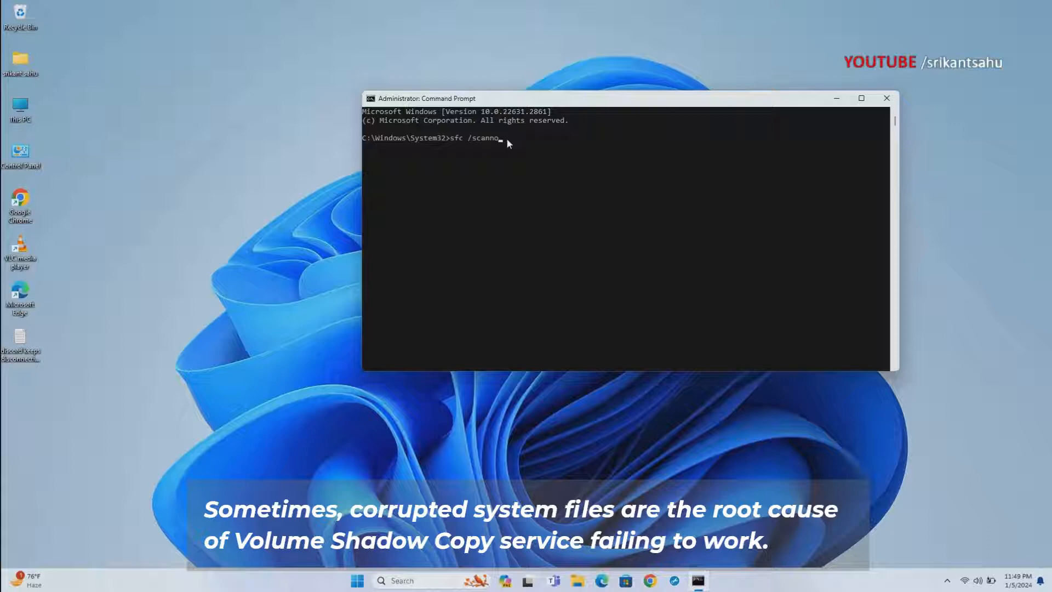
{"action": "type", "text": "w"}
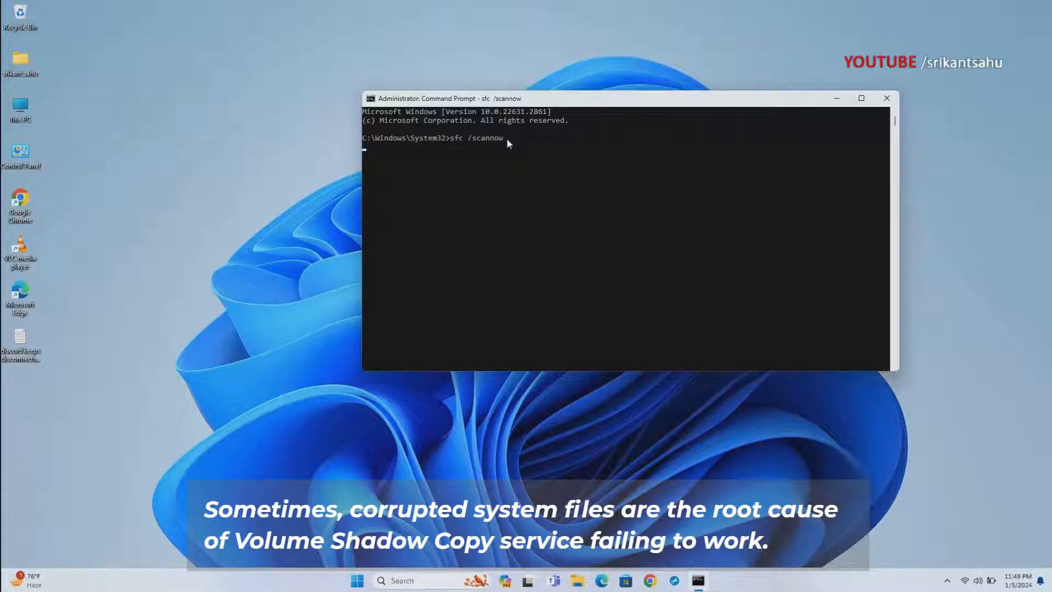
{"action": "key", "text": "Return"}
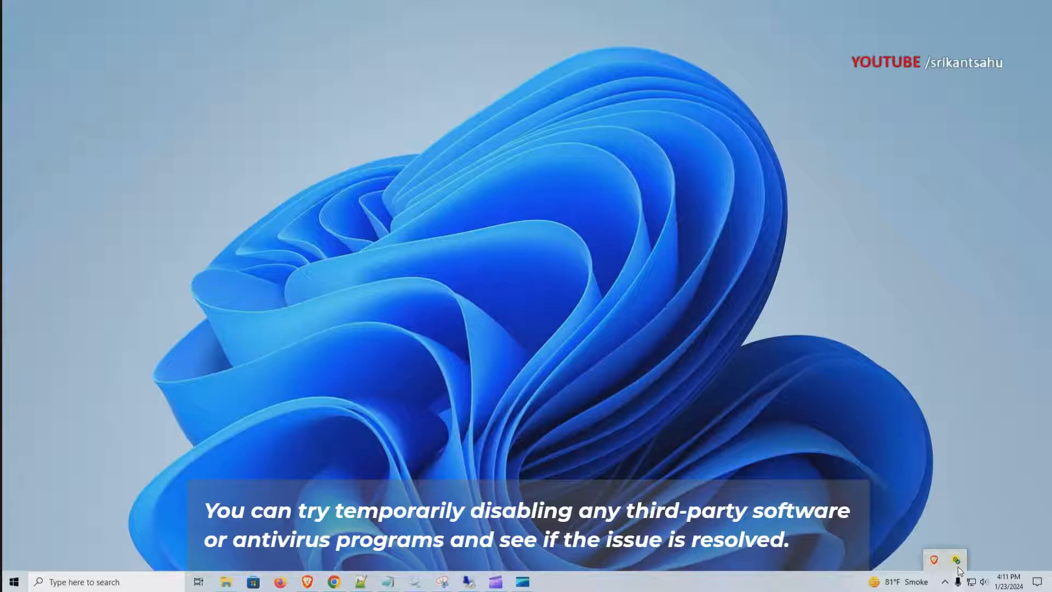
{"action": "right_click", "coordinate": [934, 558]}
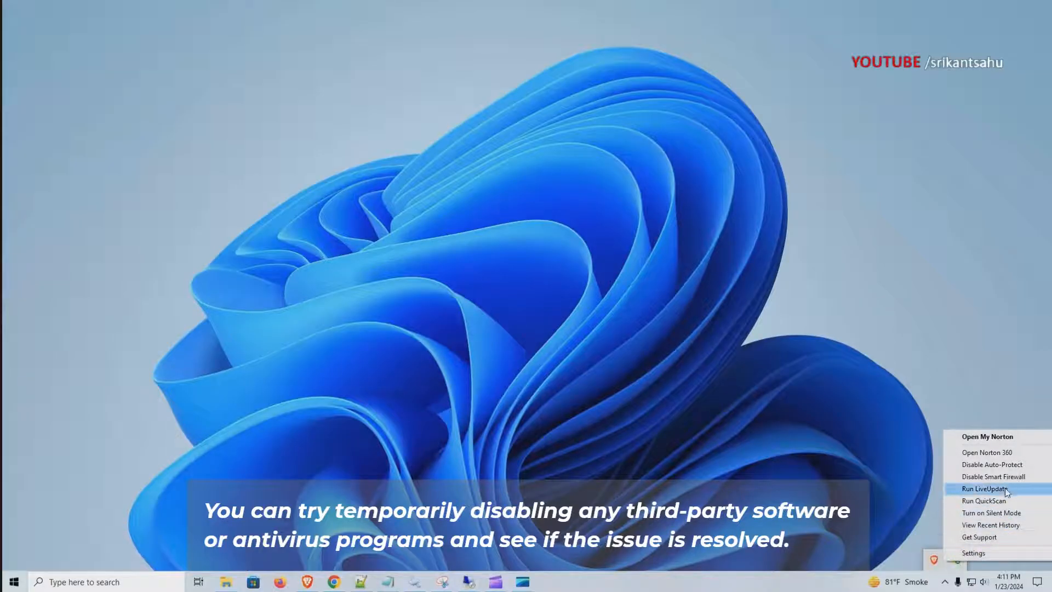
{"action": "mouse_move", "coordinate": [990, 513]}
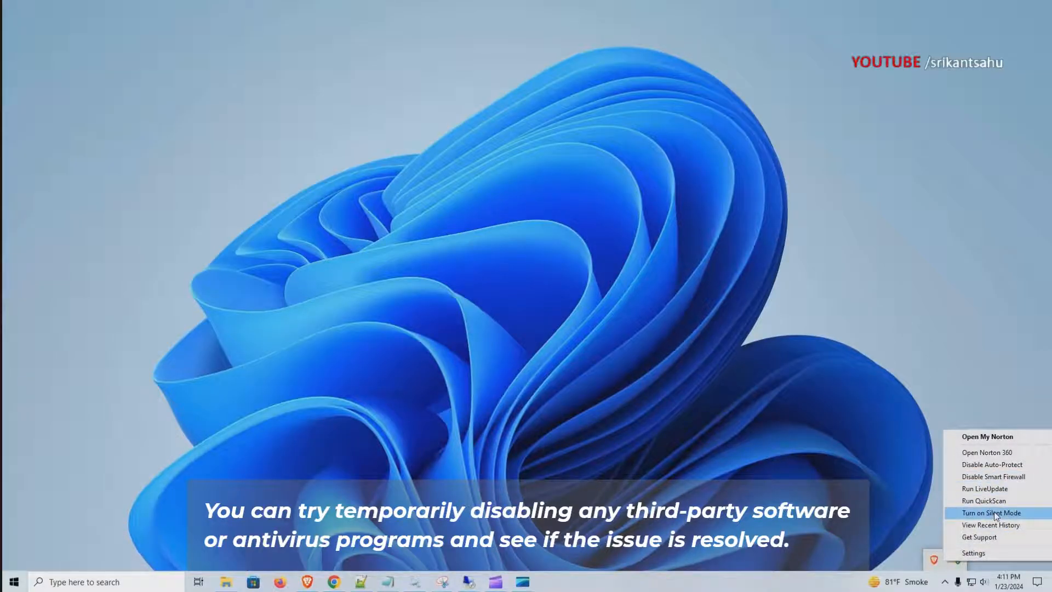
{"action": "left_click", "coordinate": [991, 512]}
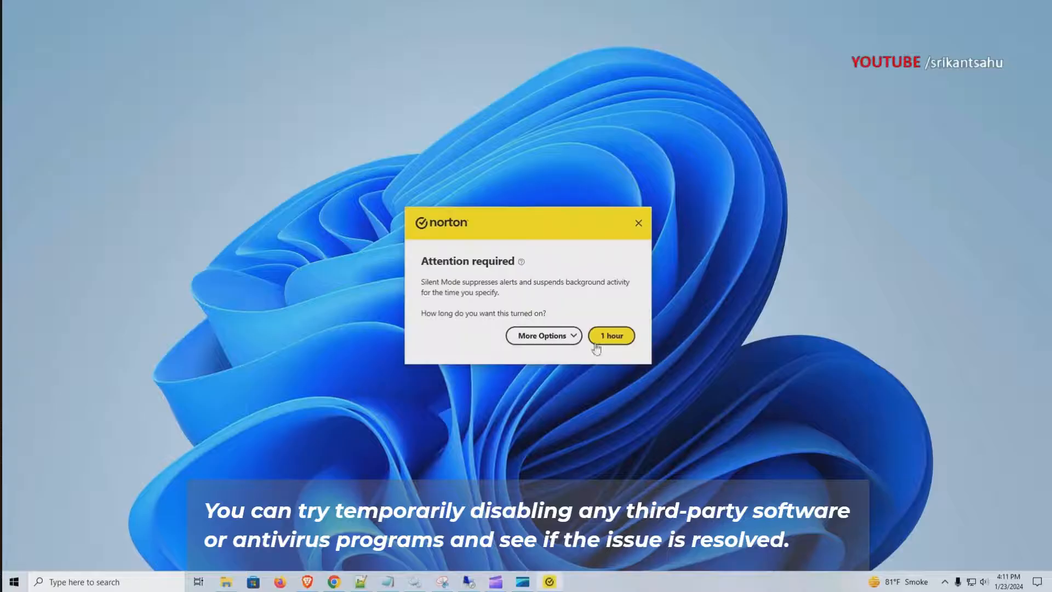
{"action": "left_click", "coordinate": [544, 335]}
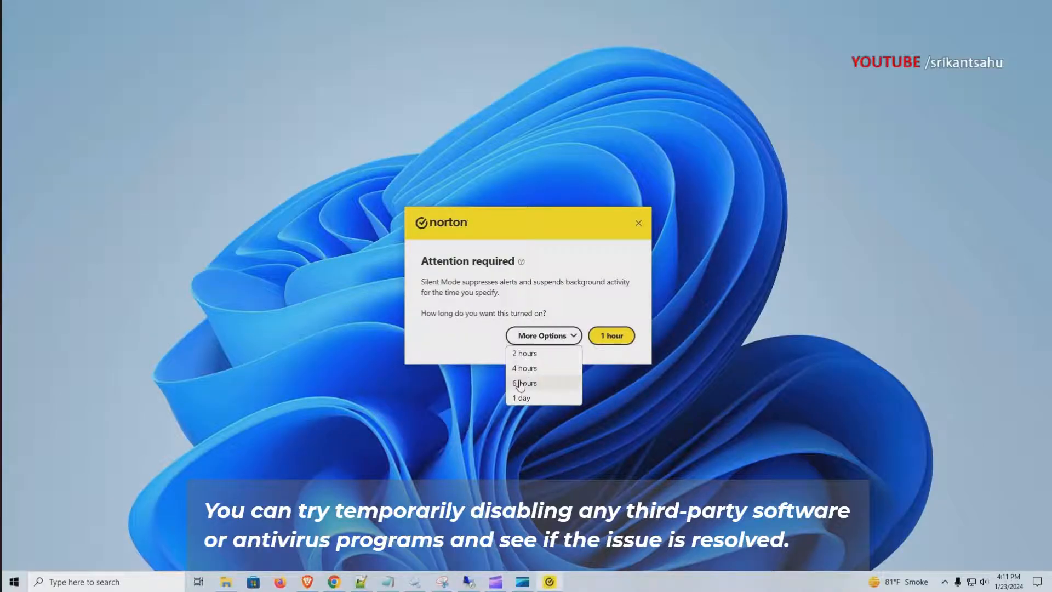
{"action": "mouse_move", "coordinate": [848, 360]}
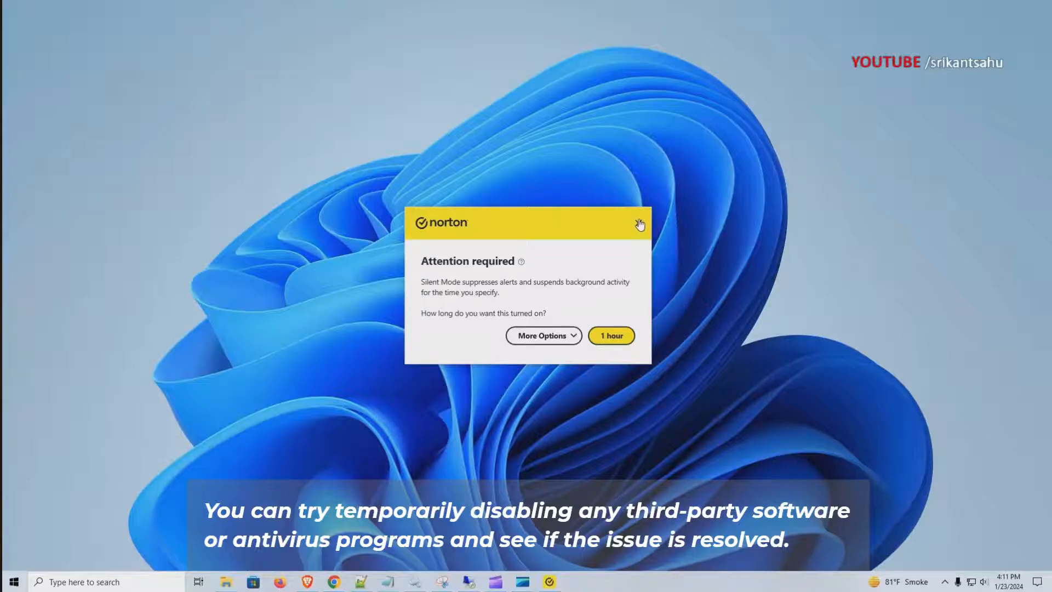
{"action": "left_click", "coordinate": [638, 224]}
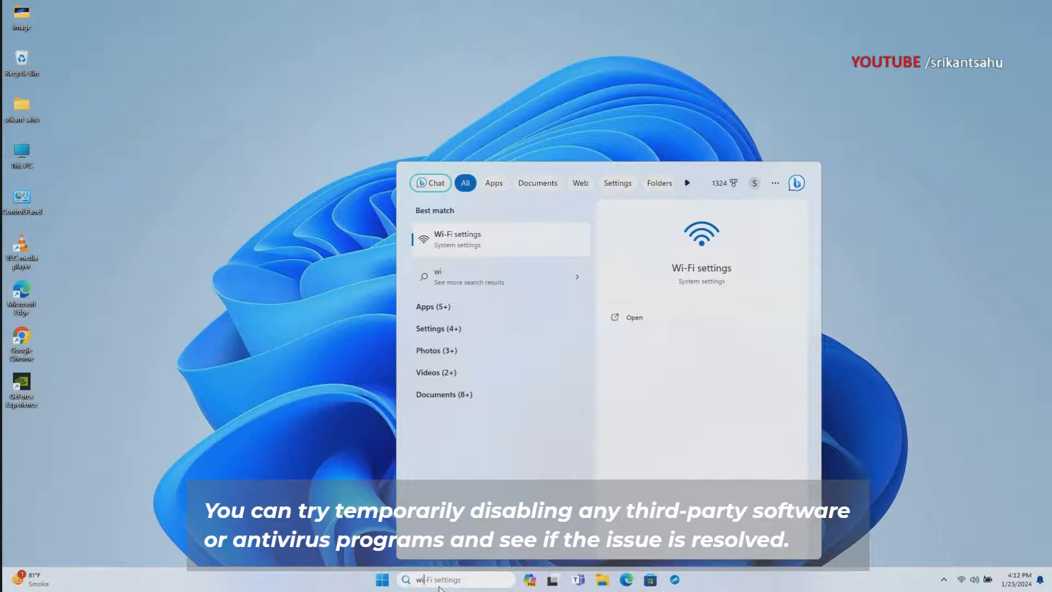
- Search 'windows security' and launch Windows Security on its Virus & threat protection page
{"action": "type", "text": "windows security"}
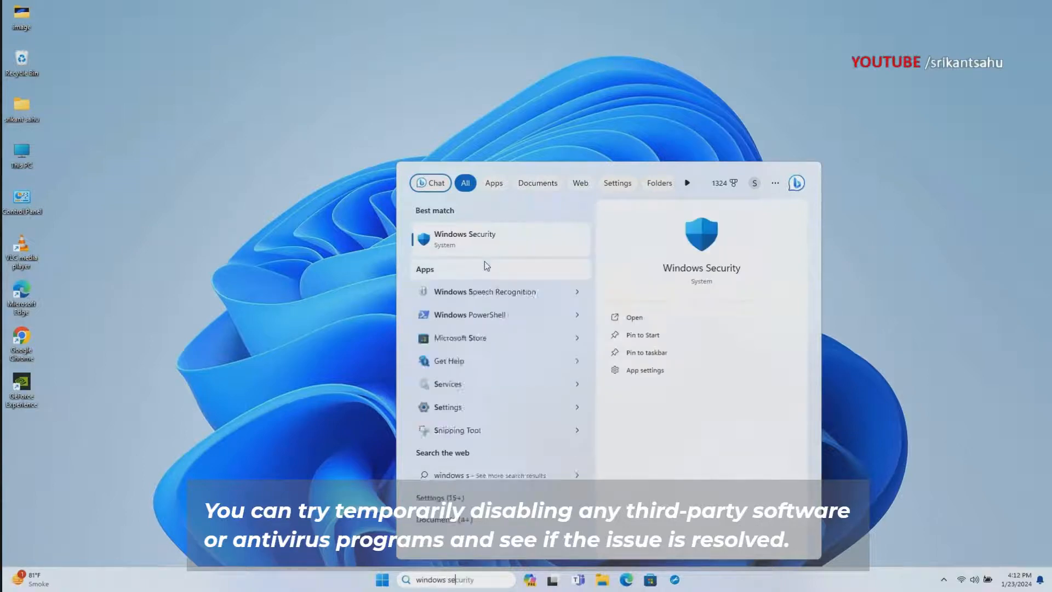
{"action": "left_click", "coordinate": [633, 317]}
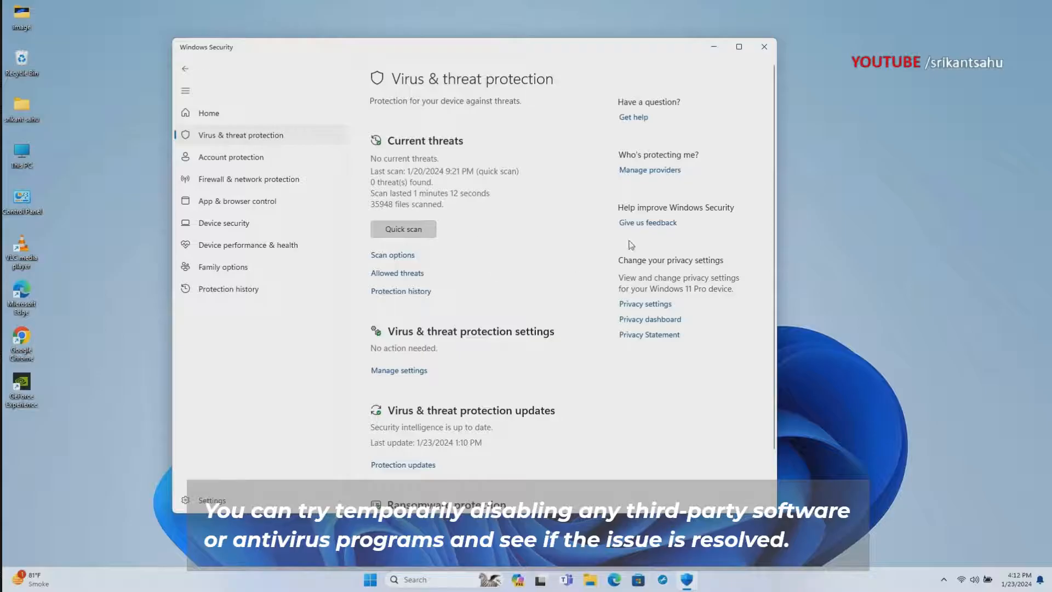
{"action": "scroll", "scroll_direction": "down", "scroll_amount": 3}
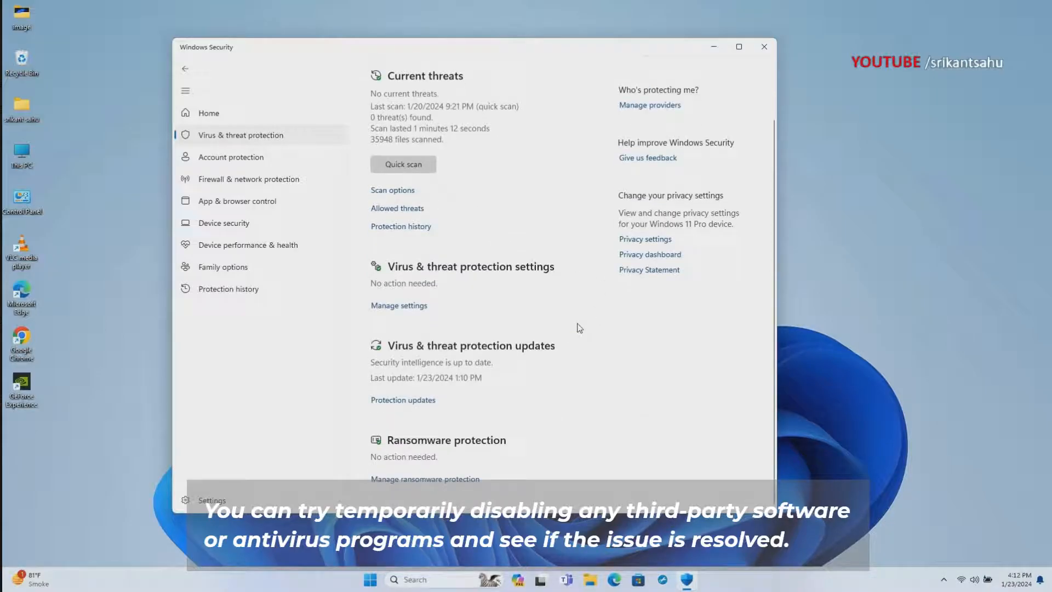
- Turn Real-time protection off under Virus & threat protection settings
{"action": "left_click", "coordinate": [399, 306]}
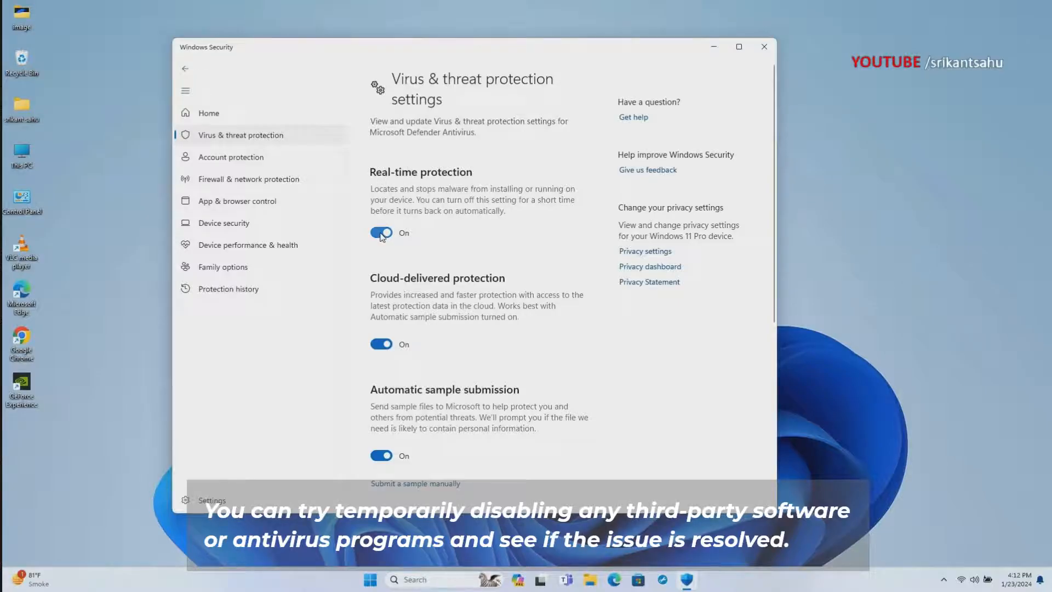
{"action": "left_click", "coordinate": [381, 232]}
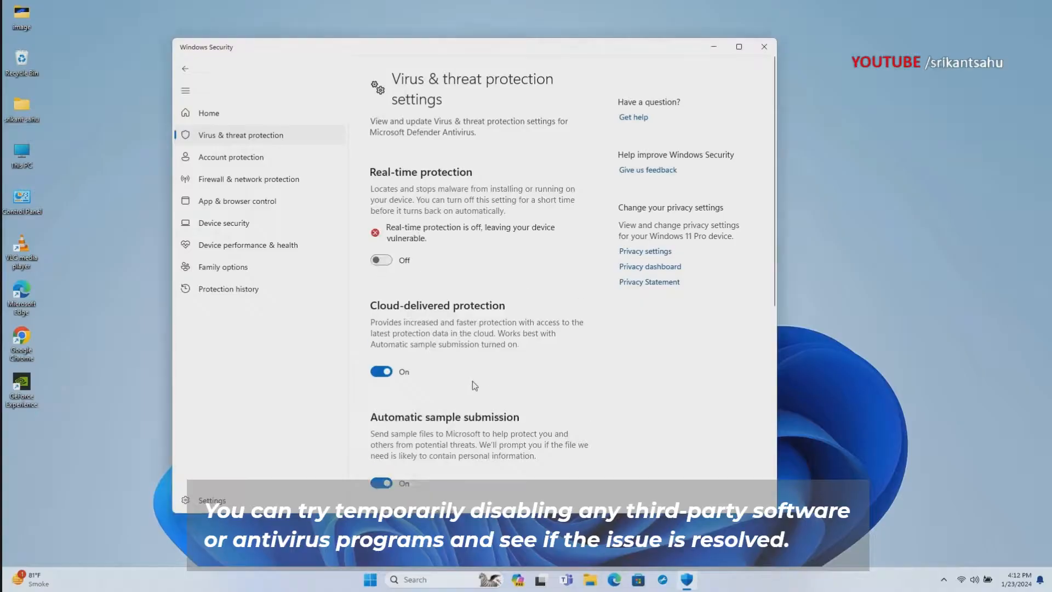
{"action": "mouse_move", "coordinate": [248, 179]}
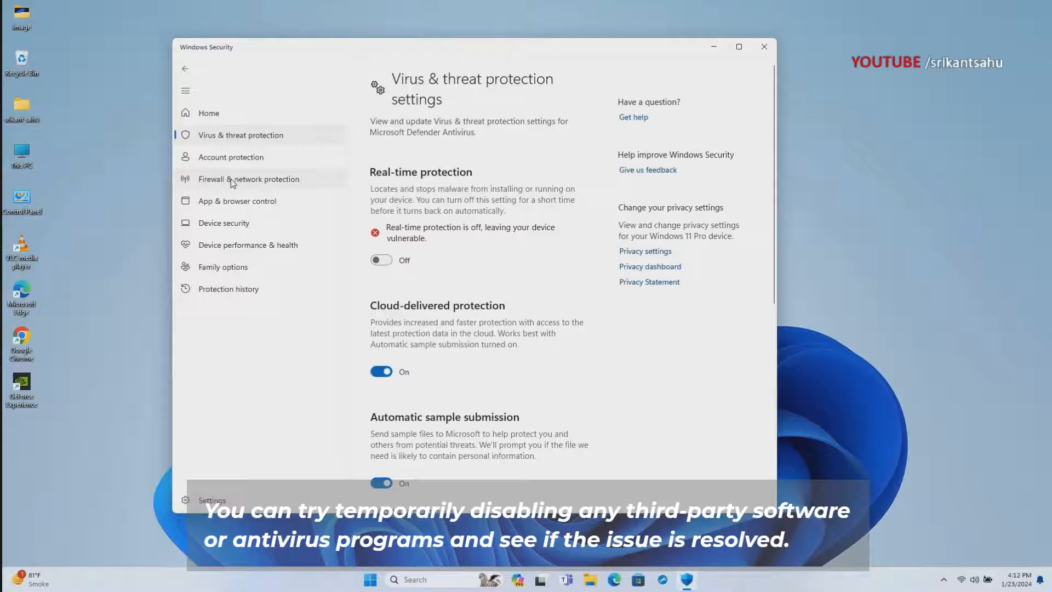
- Turn off Microsoft Defender Firewall for the Private network, approving the UAC prompt
{"action": "left_click", "coordinate": [248, 179]}
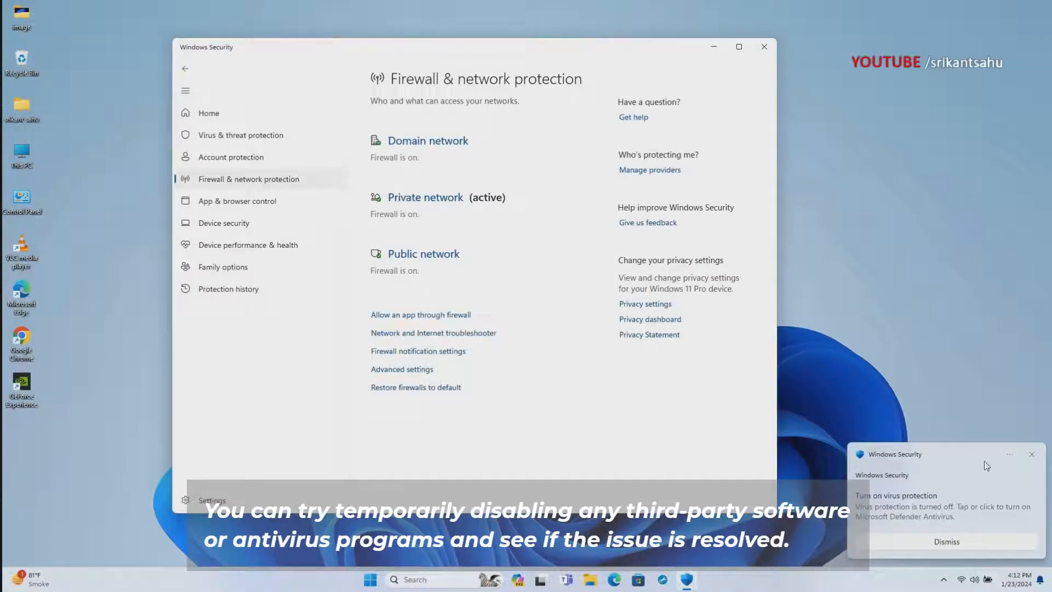
{"action": "left_click", "coordinate": [945, 542]}
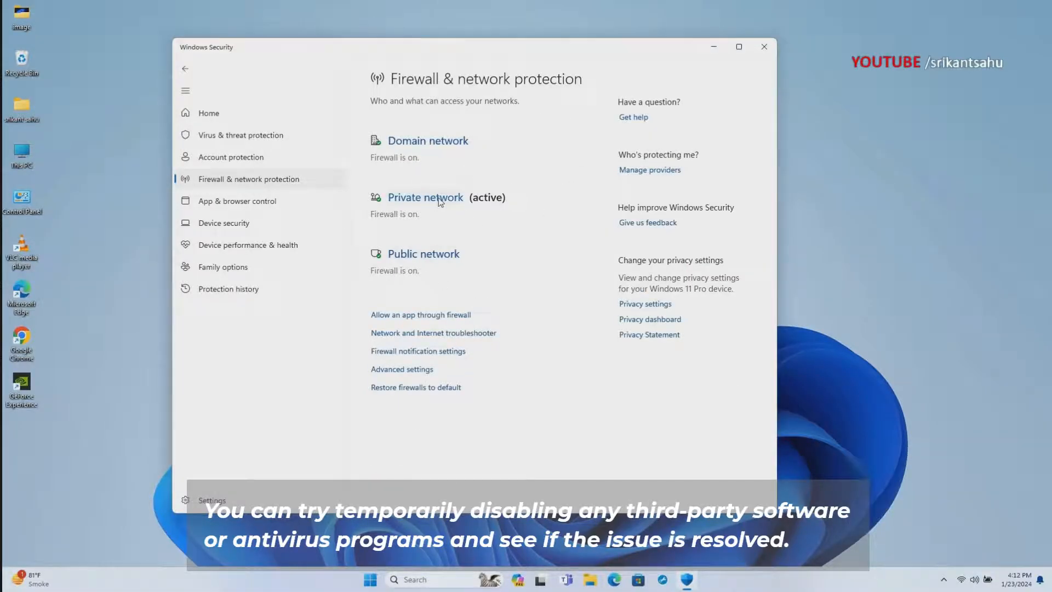
{"action": "left_click", "coordinate": [425, 197]}
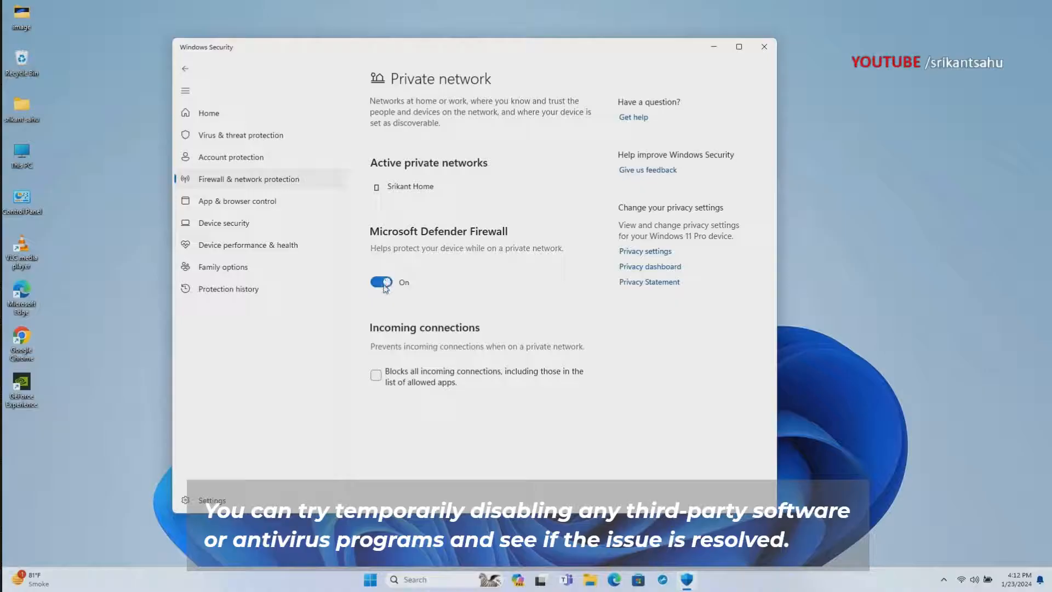
{"action": "left_click", "coordinate": [380, 282]}
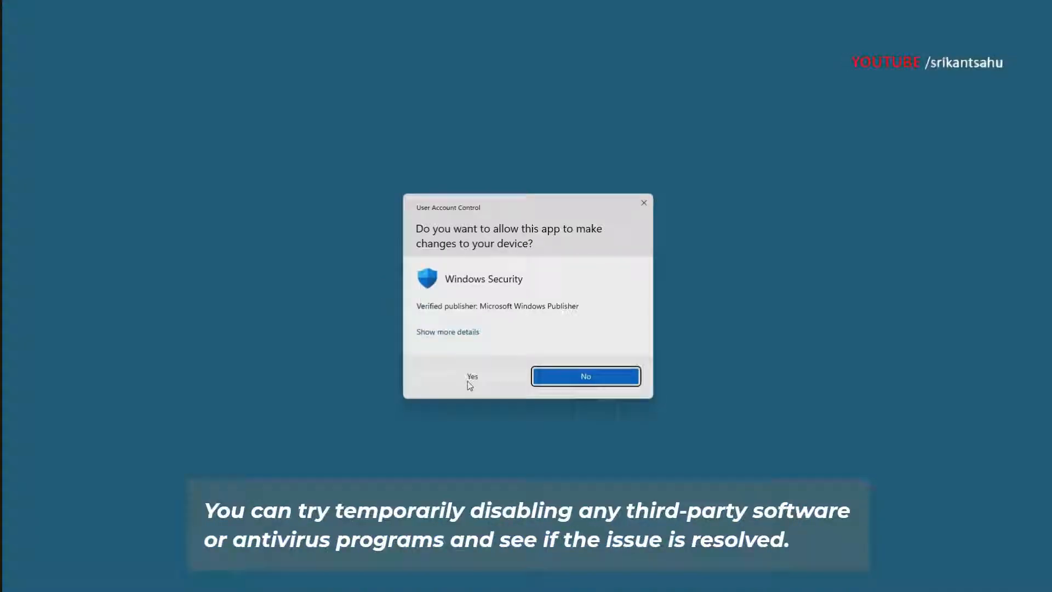
{"action": "left_click", "coordinate": [471, 376]}
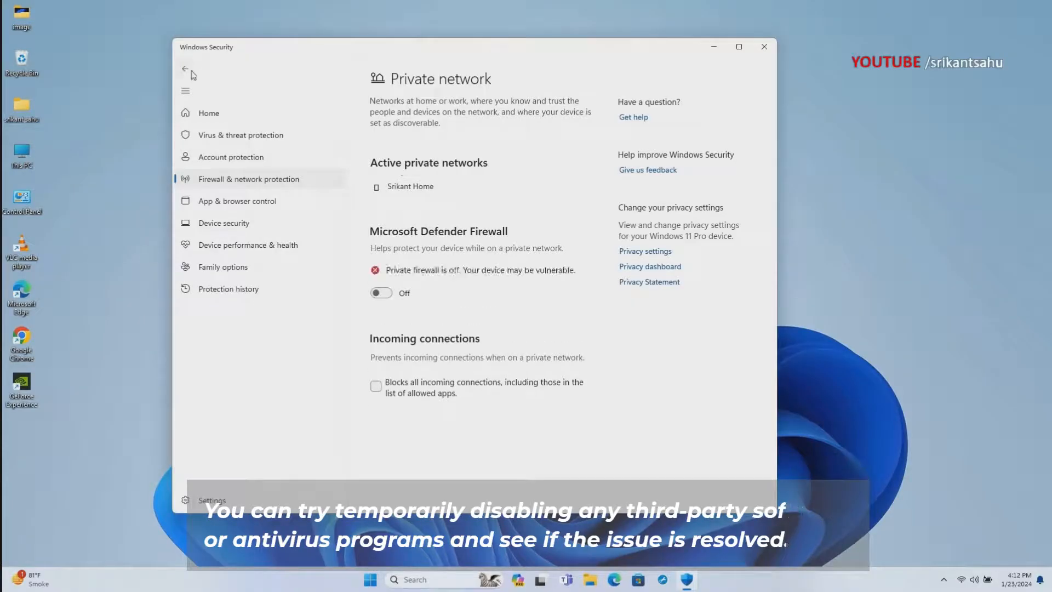
- Return to the firewall overview and toggle the Domain network firewall off
{"action": "left_click", "coordinate": [185, 69]}
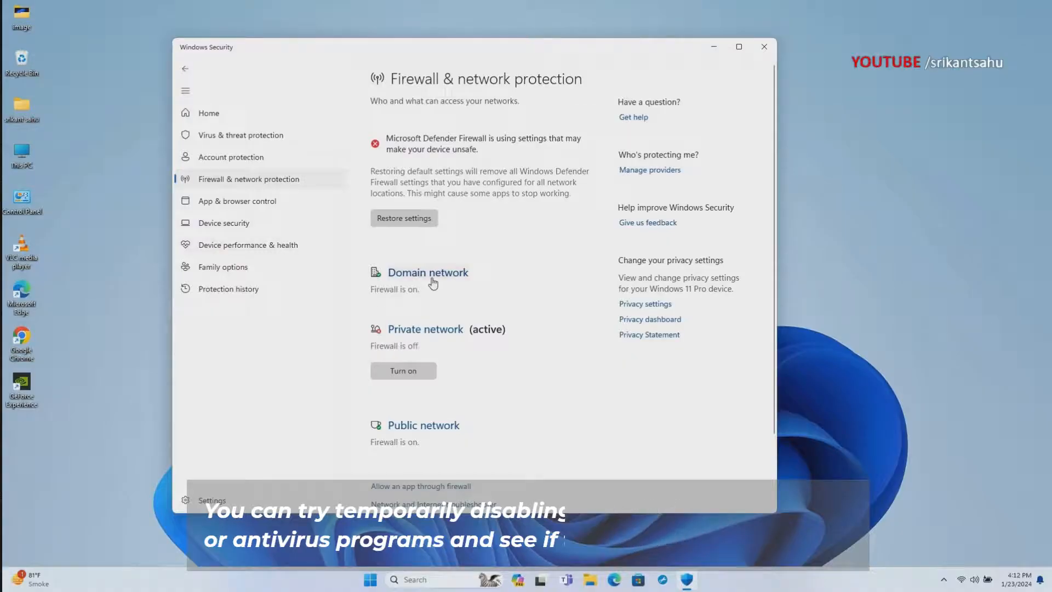
{"action": "left_click", "coordinate": [428, 272]}
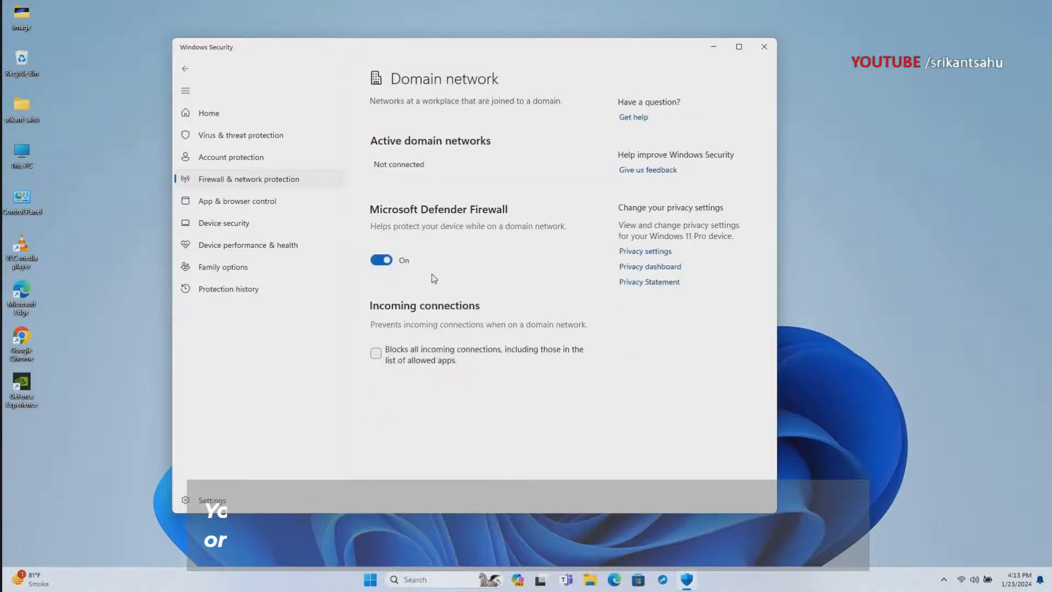
{"action": "left_click", "coordinate": [381, 260]}
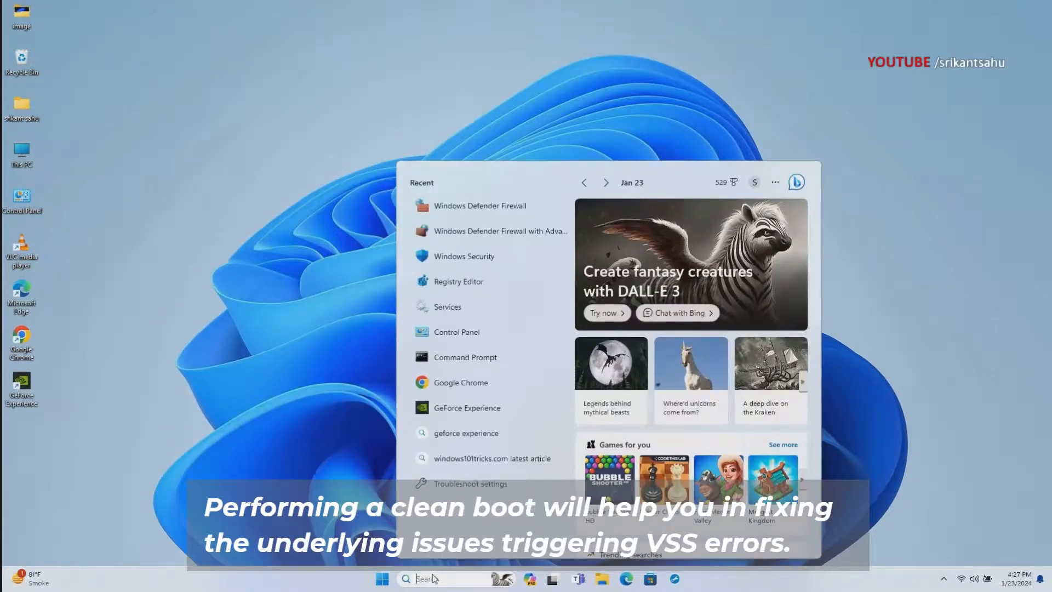
- In msconfig Services, hide Microsoft services and disable all remaining third-party services
{"action": "type", "text": "msconfig"}
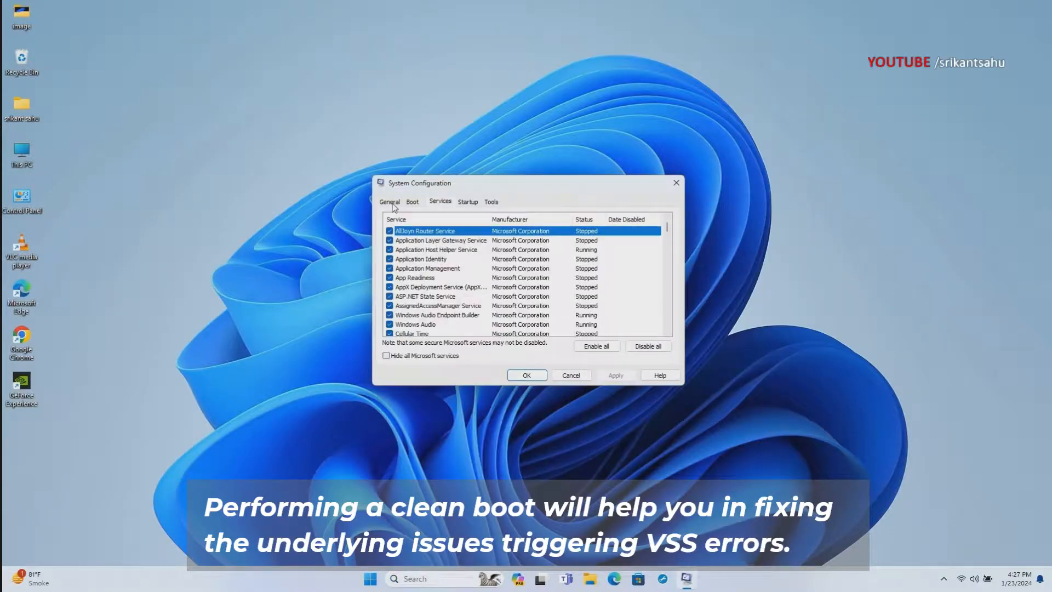
{"action": "left_click", "coordinate": [387, 354]}
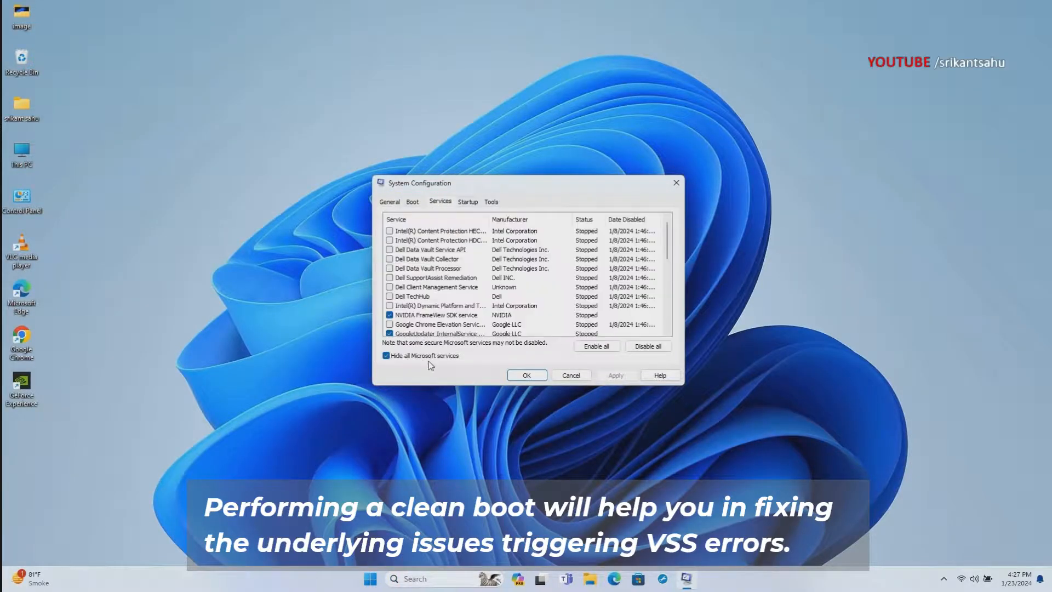
{"action": "scroll", "scroll_direction": "down", "scroll_amount": 3}
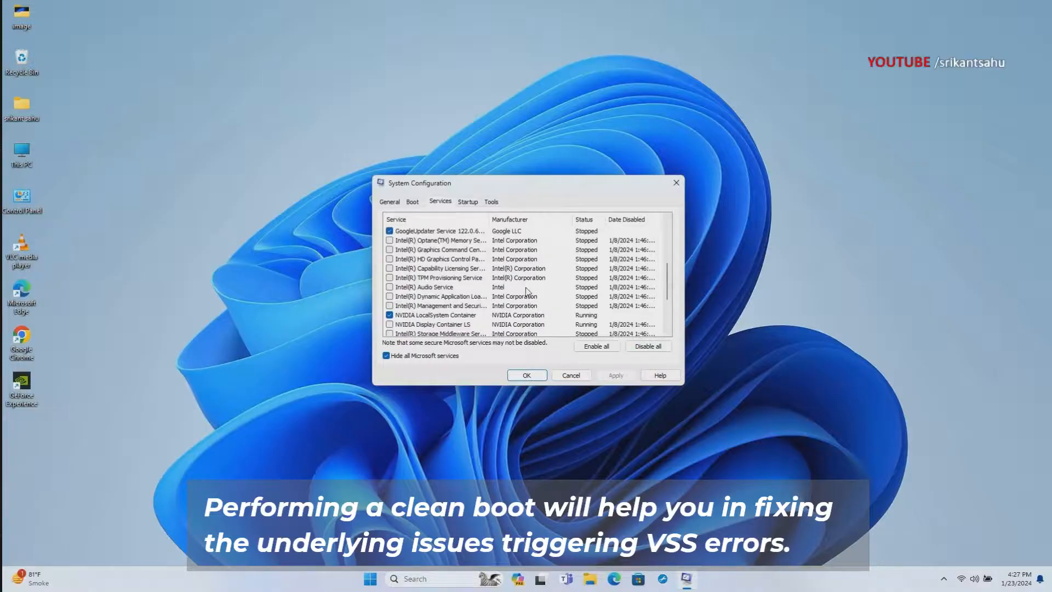
{"action": "left_click", "coordinate": [648, 345]}
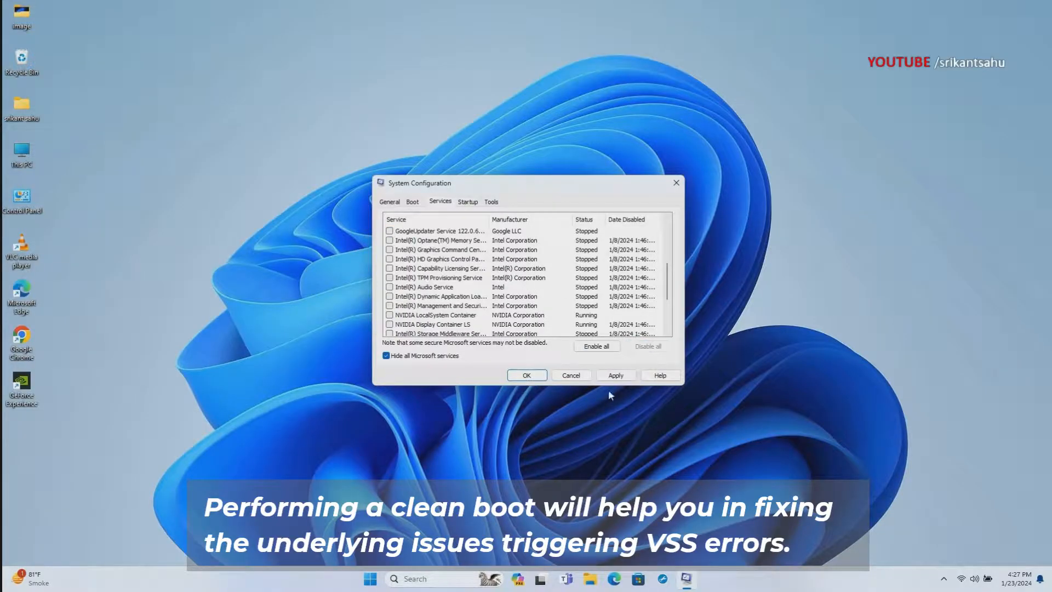
{"action": "left_click", "coordinate": [468, 202]}
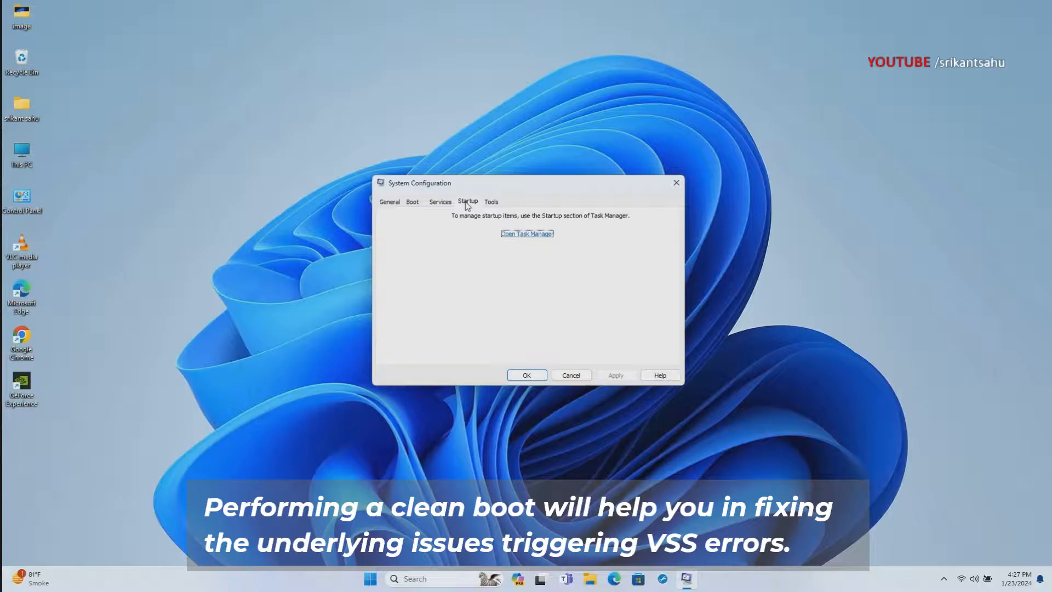
- In Task Manager Startup, sort by Status and disable Microsoft To Do
{"action": "left_click", "coordinate": [527, 234]}
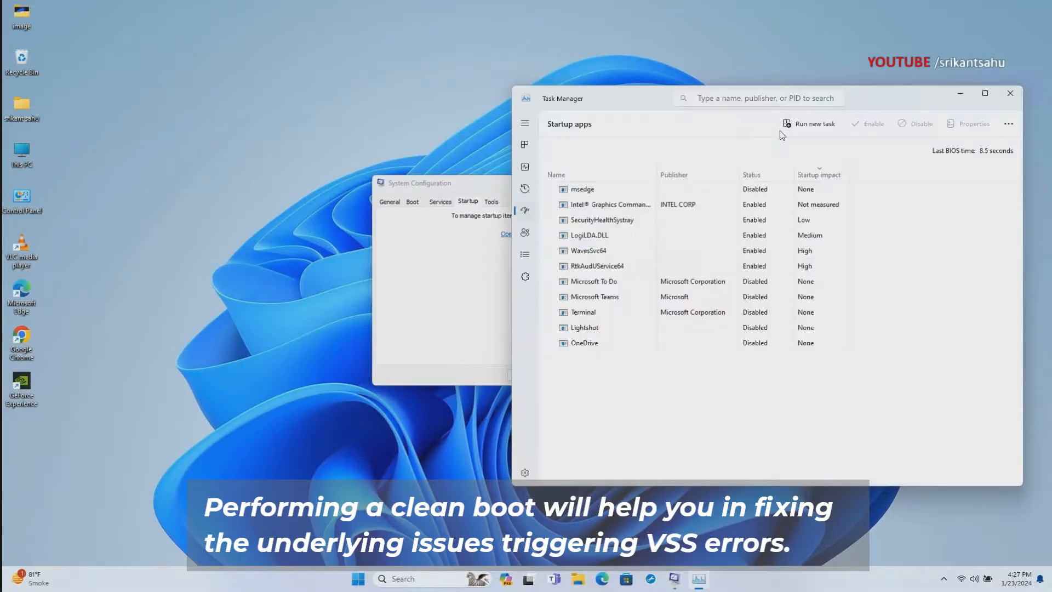
{"action": "left_click", "coordinate": [752, 174]}
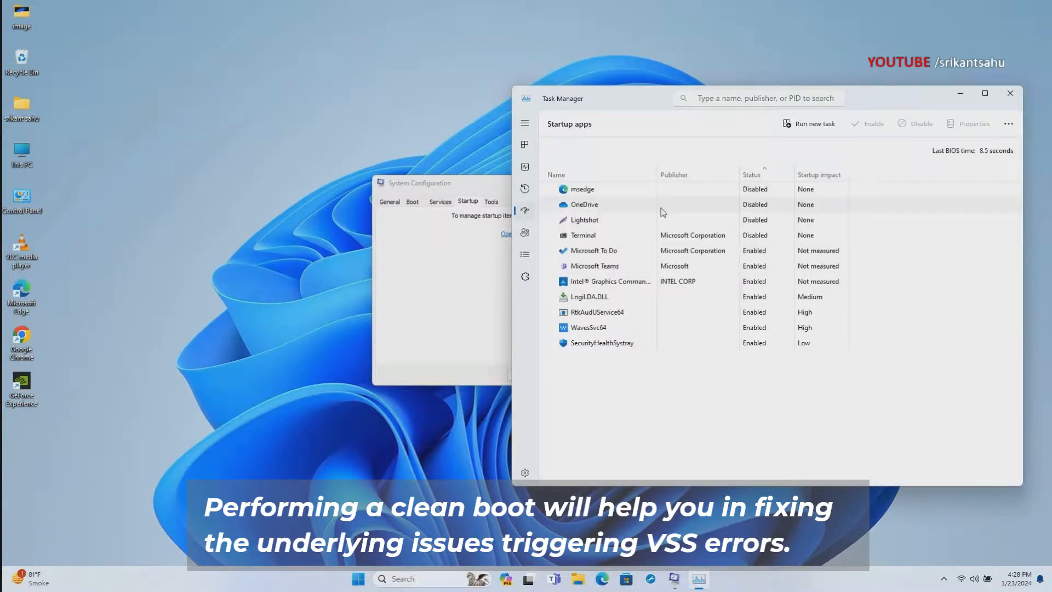
{"action": "mouse_move", "coordinate": [761, 253]}
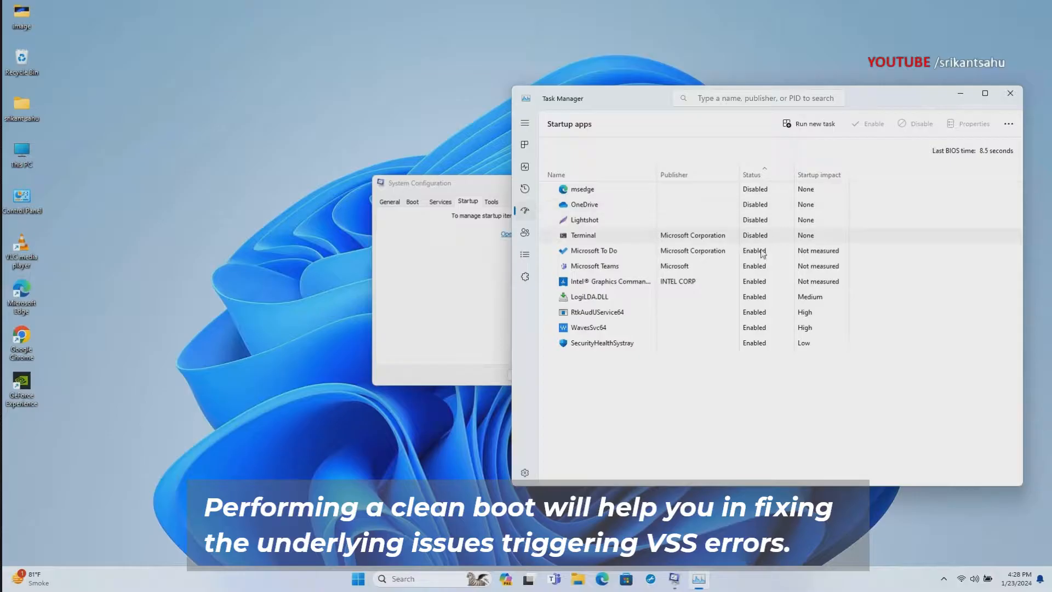
{"action": "right_click", "coordinate": [593, 250]}
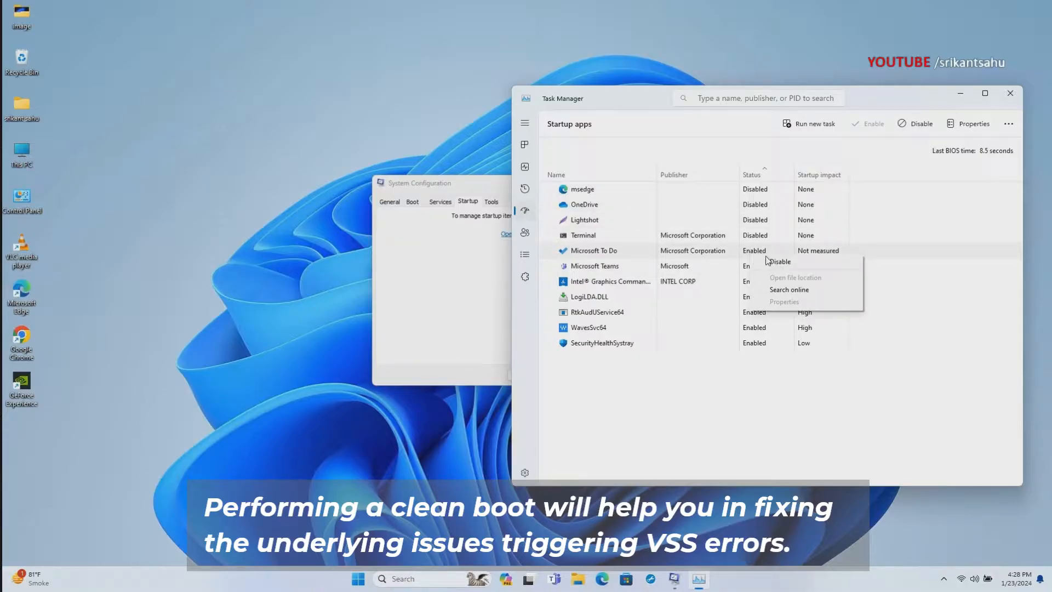
{"action": "left_click", "coordinate": [779, 261]}
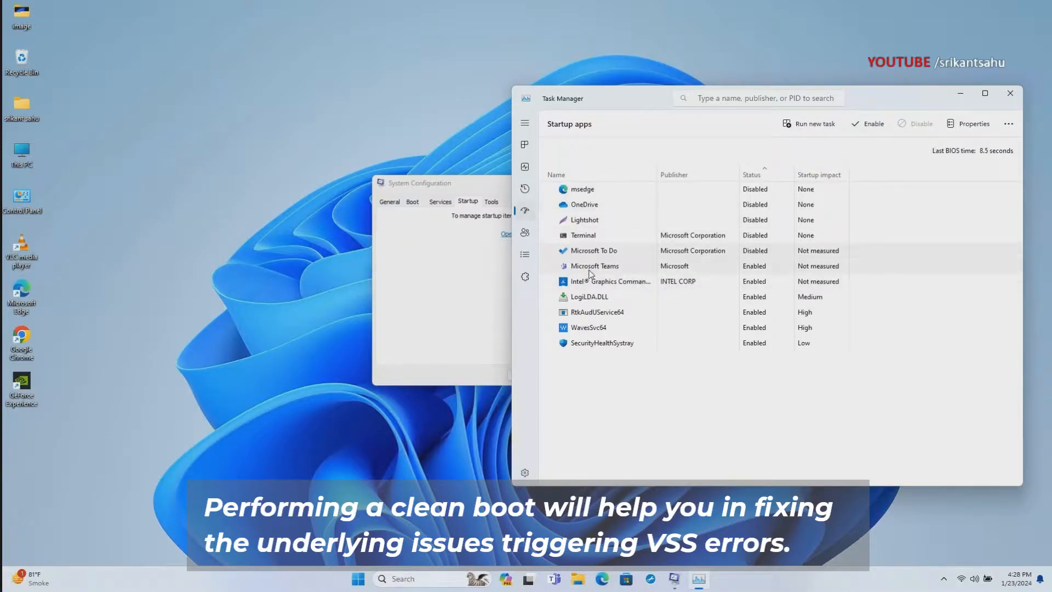
- Disable Microsoft Teams at startup and close Task Manager
{"action": "right_click", "coordinate": [594, 265]}
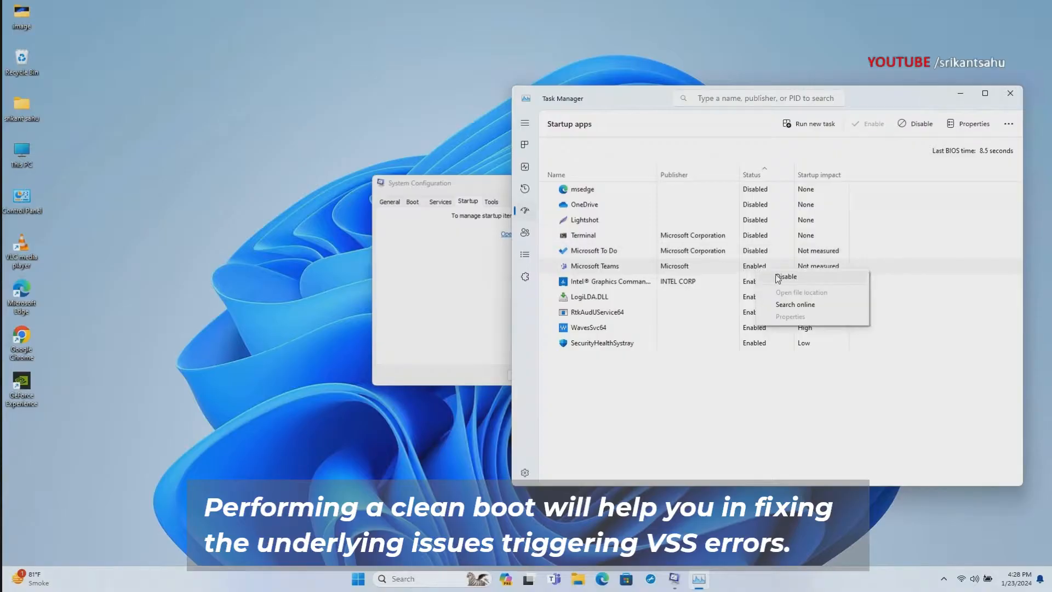
{"action": "left_click", "coordinate": [784, 276]}
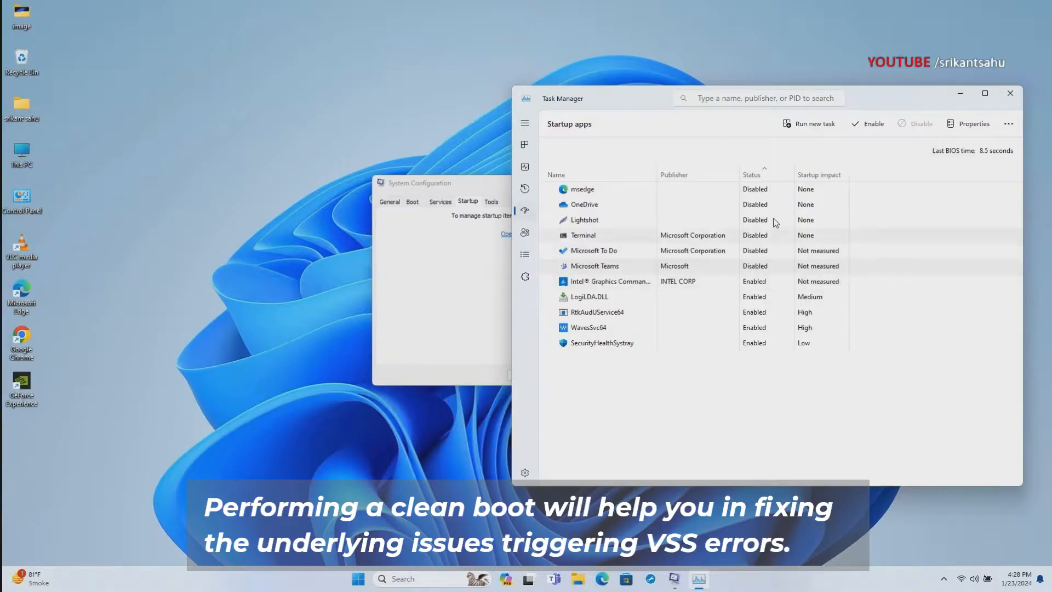
{"action": "left_click", "coordinate": [1009, 93]}
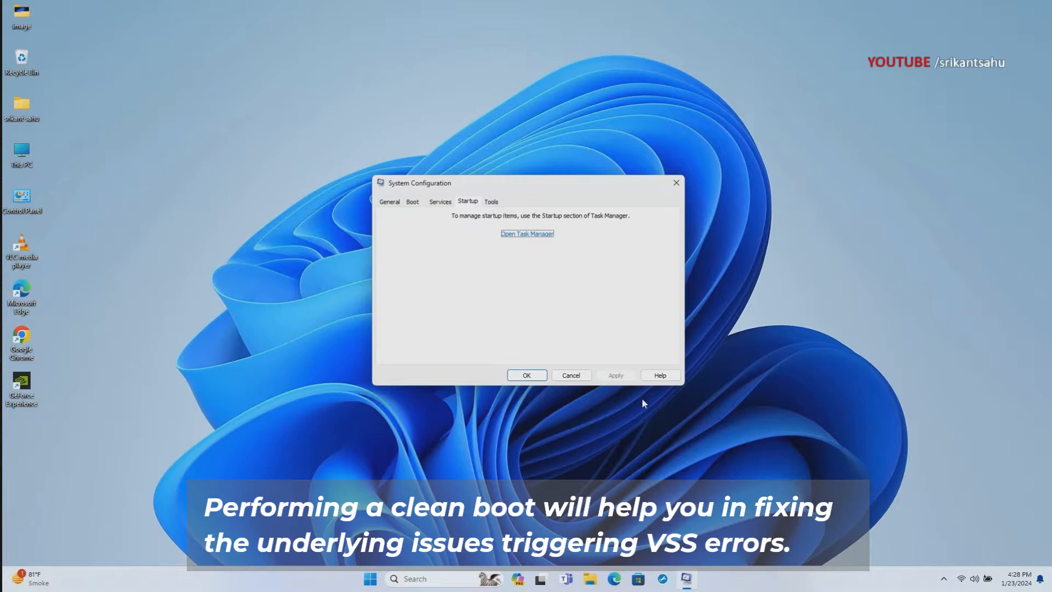
{"action": "mouse_move", "coordinate": [527, 375]}
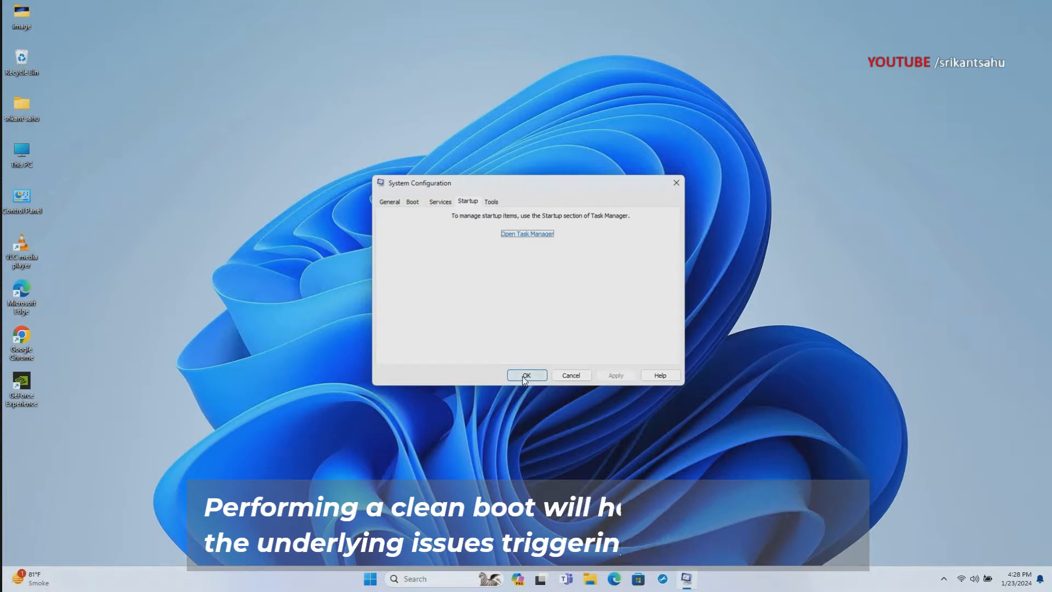